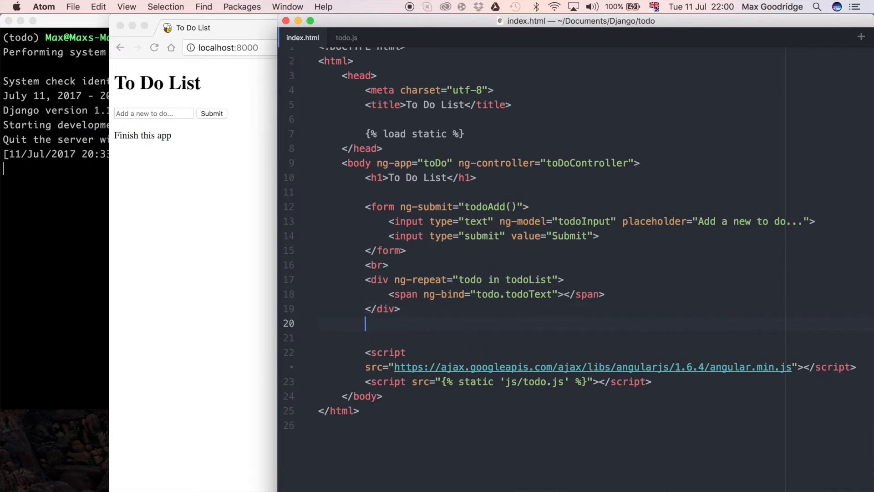
- Below the to-do list, add a paragraph with a button whose ng-click calls remove()
{"action": "type", "text": "<p"}
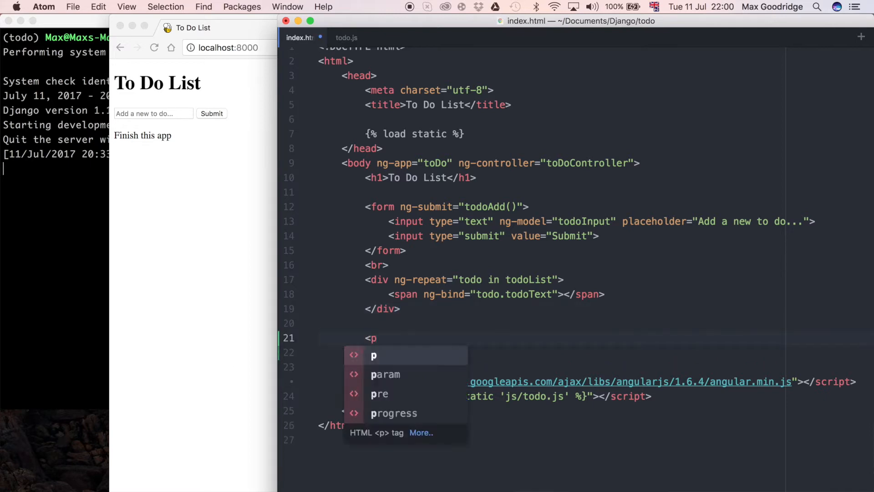
{"action": "key", "text": "Escape"}
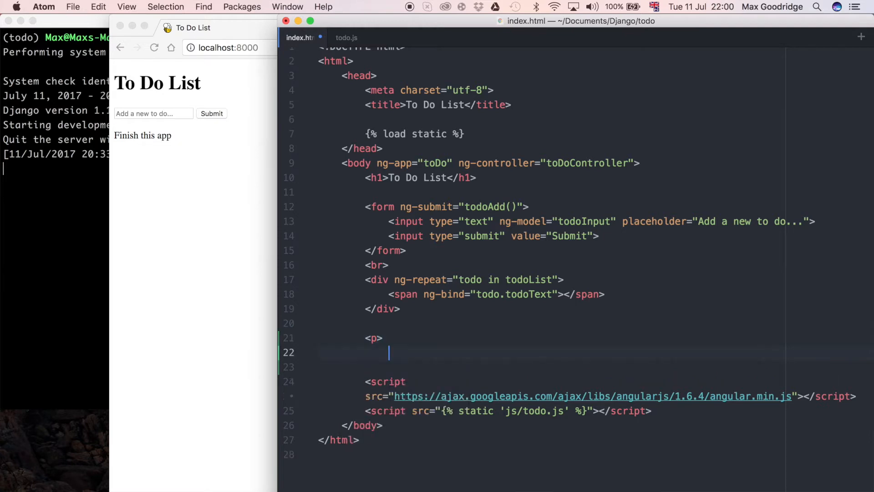
{"action": "type", "text": "<button type=\"button\" name=\"button\"></button>"}
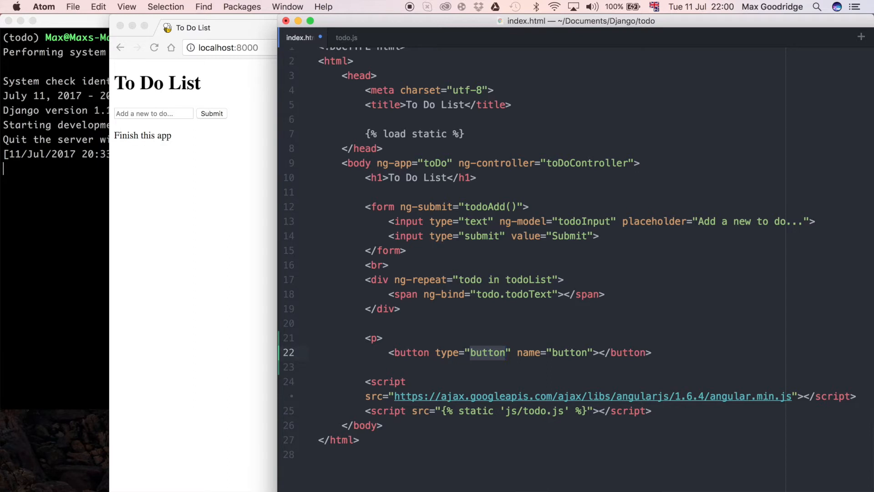
{"action": "key", "text": "Backspace"}
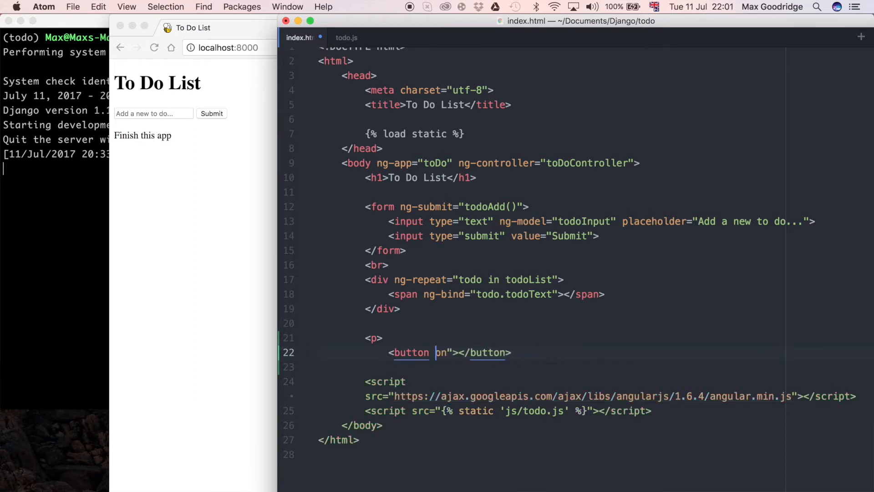
{"action": "type", "text": "ng-click"}
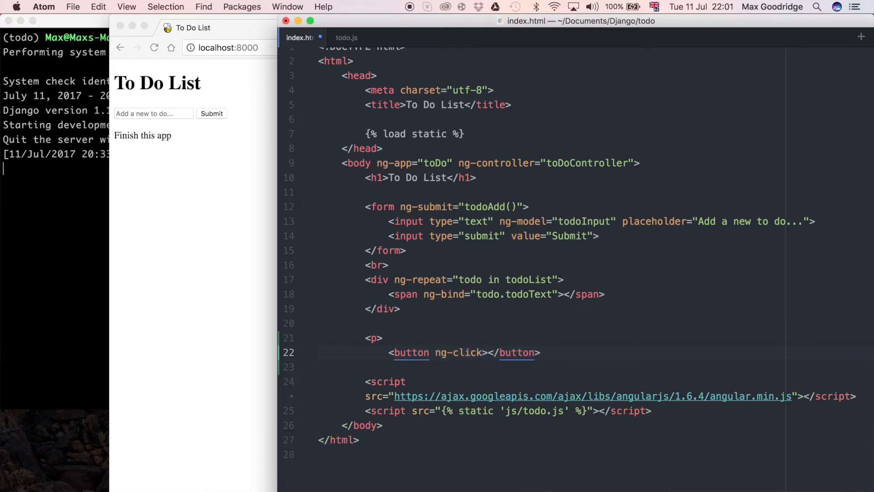
{"action": "type", "text": "=\""}
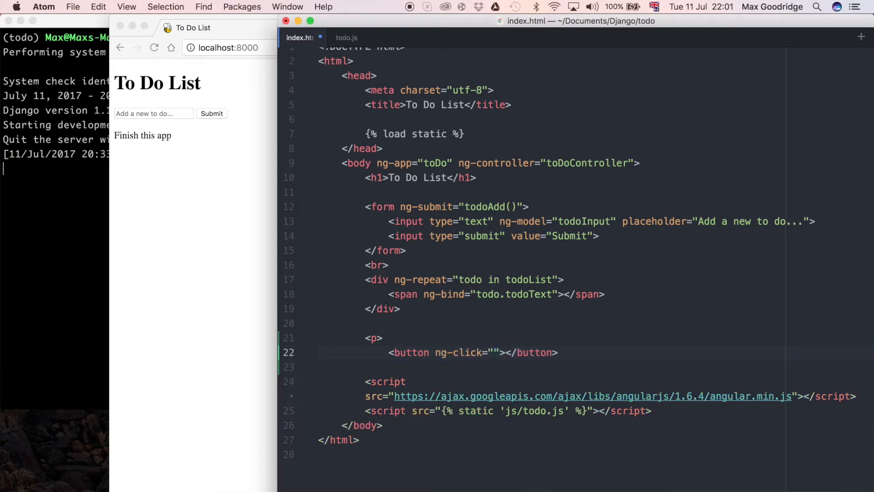
{"action": "type", "text": "remove"}
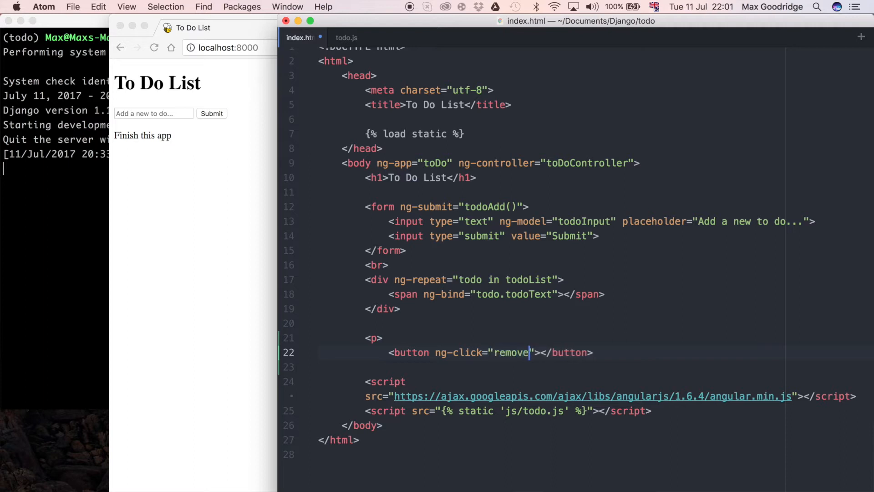
{"action": "type", "text": "()"}
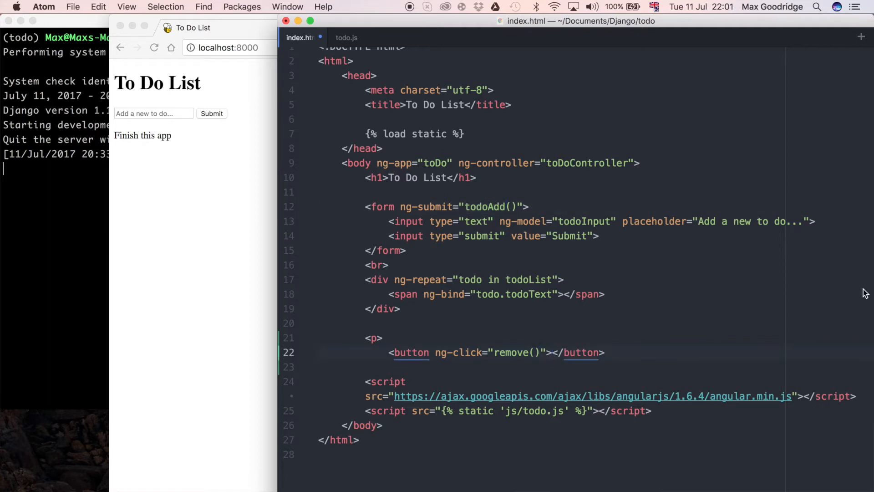
- Label the button 'Done'
{"action": "left_click", "coordinate": [551, 352]}
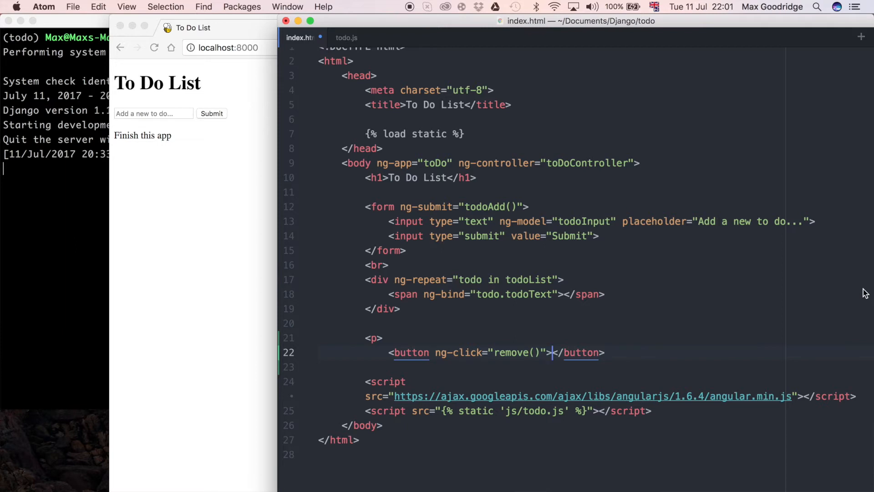
{"action": "type", "text": "Done"}
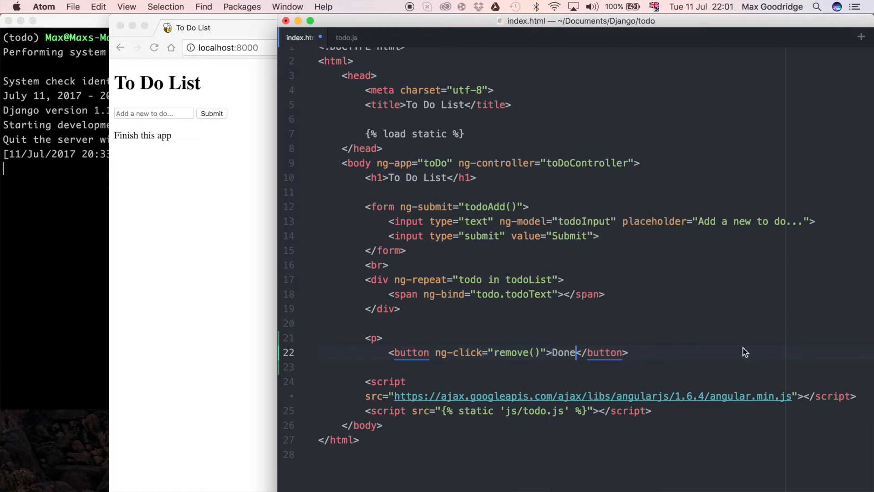
{"action": "mouse_move", "coordinate": [446, 342]}
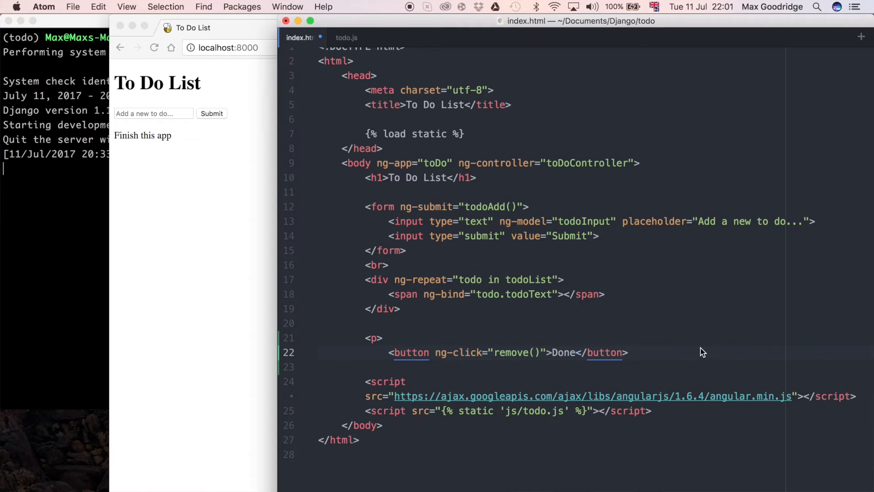
{"action": "left_click", "coordinate": [575, 352]}
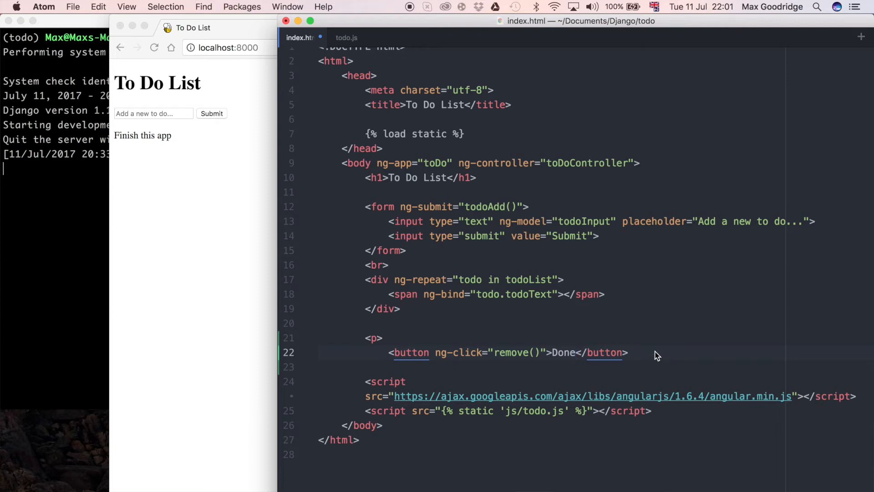
{"action": "left_click", "coordinate": [576, 353]}
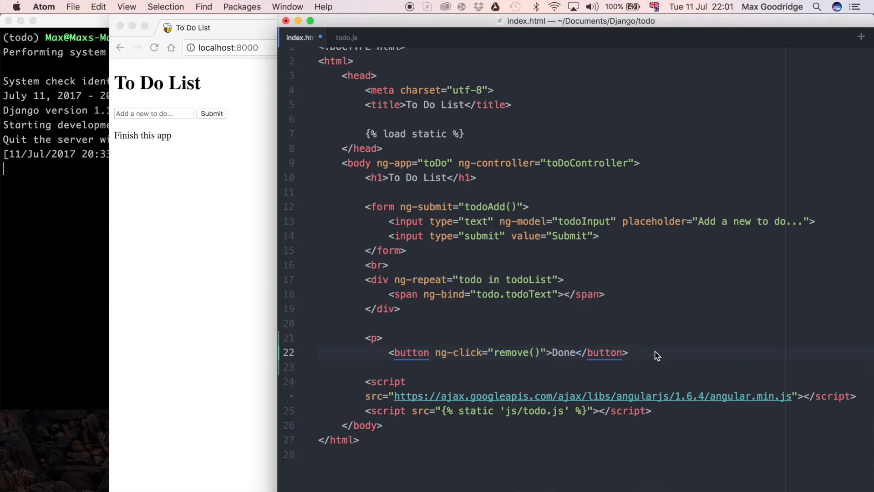
{"action": "left_click", "coordinate": [576, 352]}
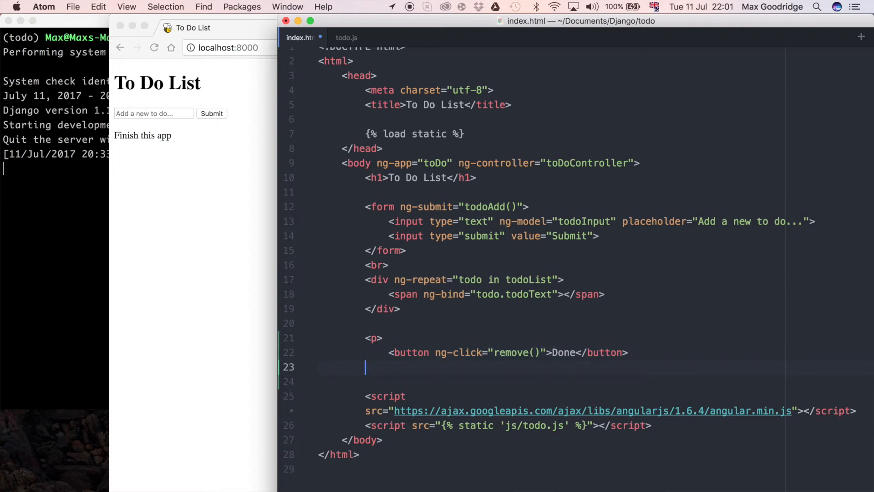
- Close the paragraph with </p> and check the Done button on the reloaded page
{"action": "type", "text": "</p>"}
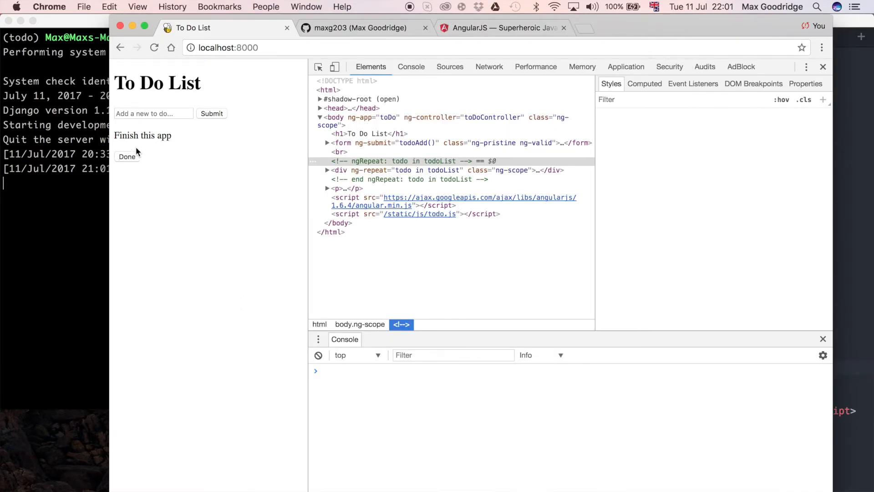
{"action": "mouse_move", "coordinate": [116, 137]}
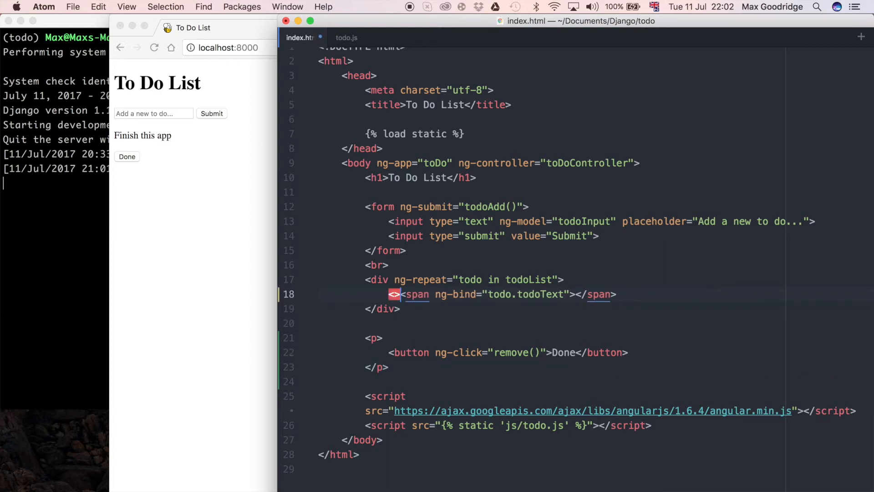
- Insert an <input type="checkbox"> before each to-do item's text
{"action": "type", "text": "<input>"}
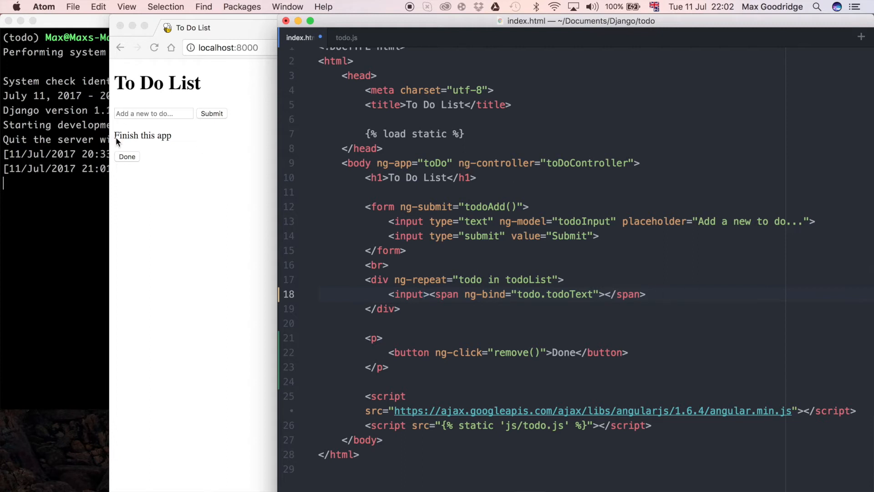
{"action": "left_click", "coordinate": [424, 294]}
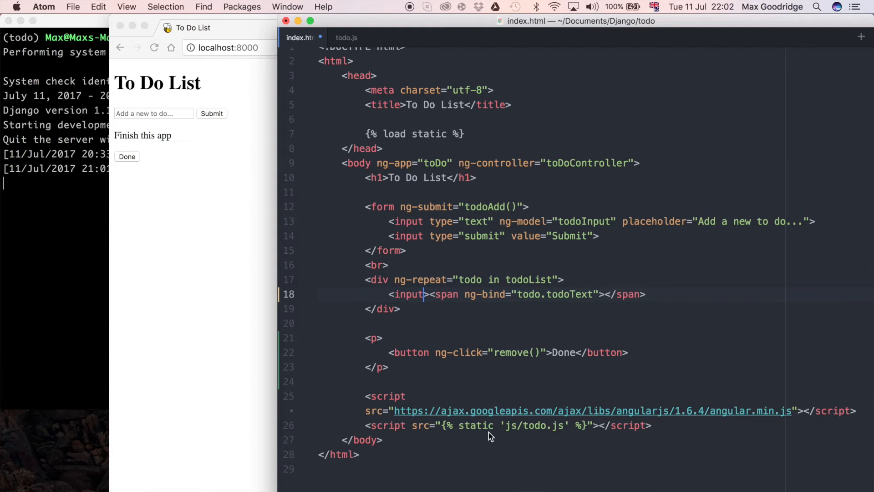
{"action": "type", "text": "type"}
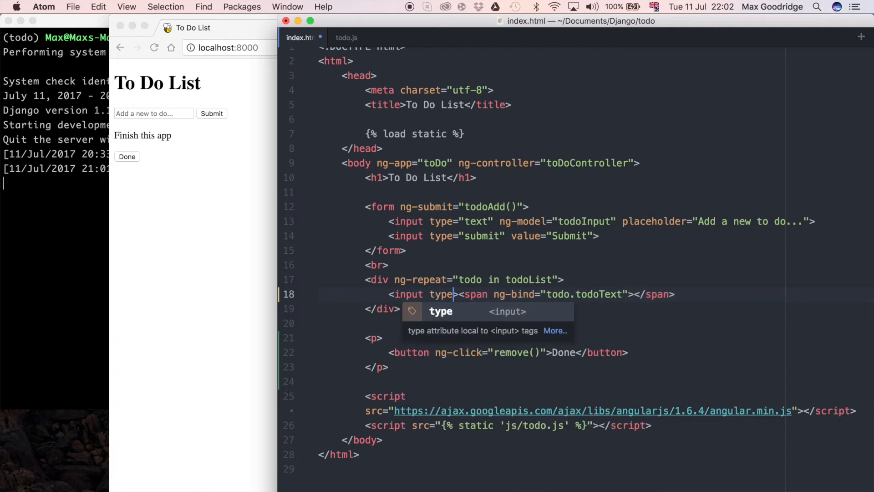
{"action": "type", "text": "=\""}
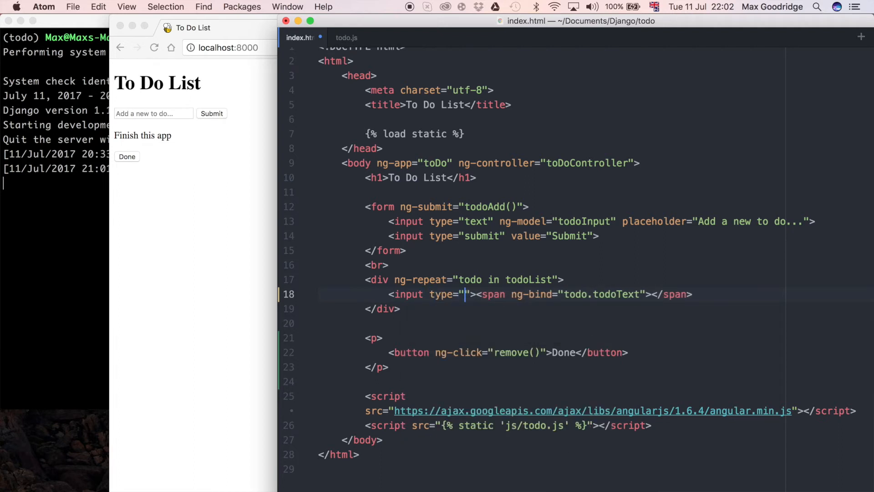
{"action": "type", "text": "checkbo"}
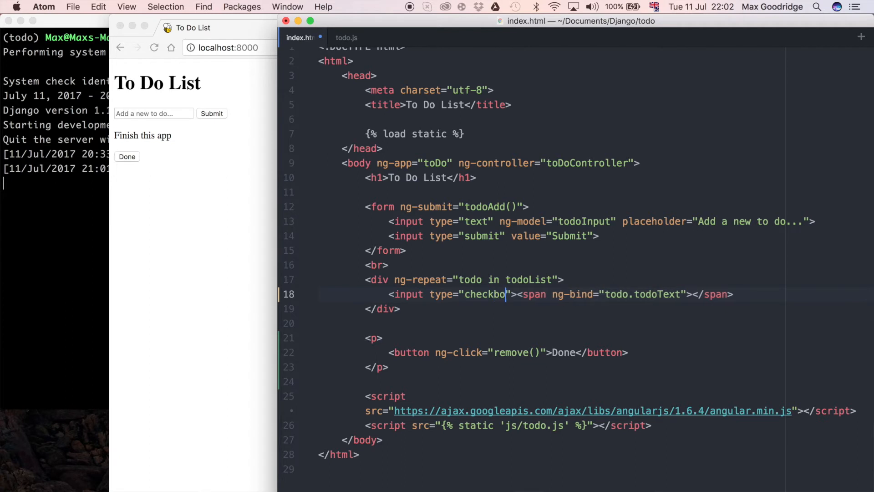
{"action": "type", "text": "x"}
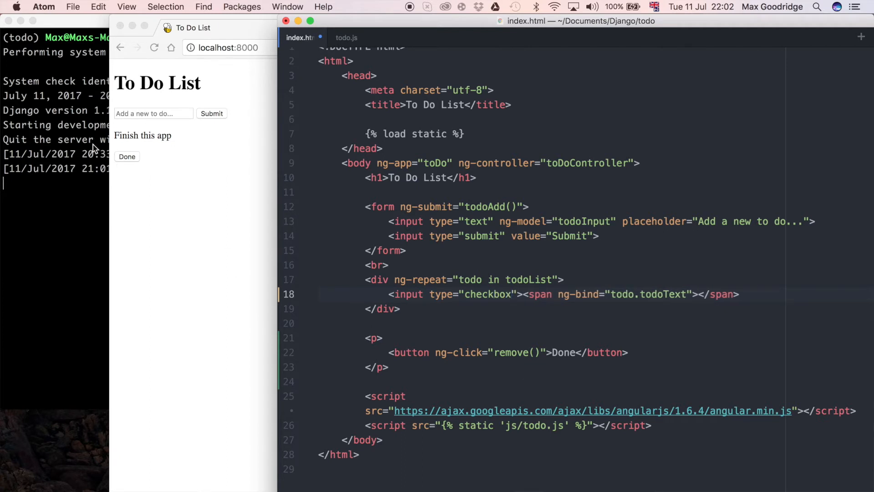
- Bind the checkbox to todo.done with ng-model
{"action": "left_click", "coordinate": [513, 294]}
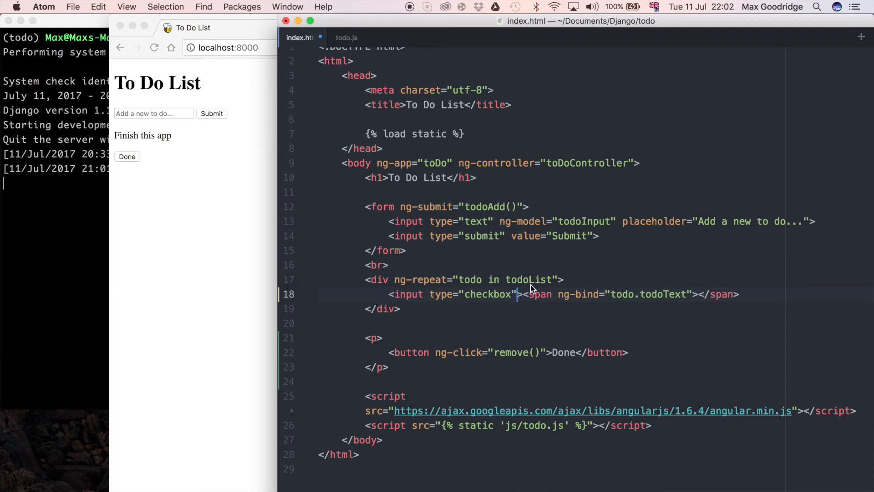
{"action": "type", "text": "ng-"}
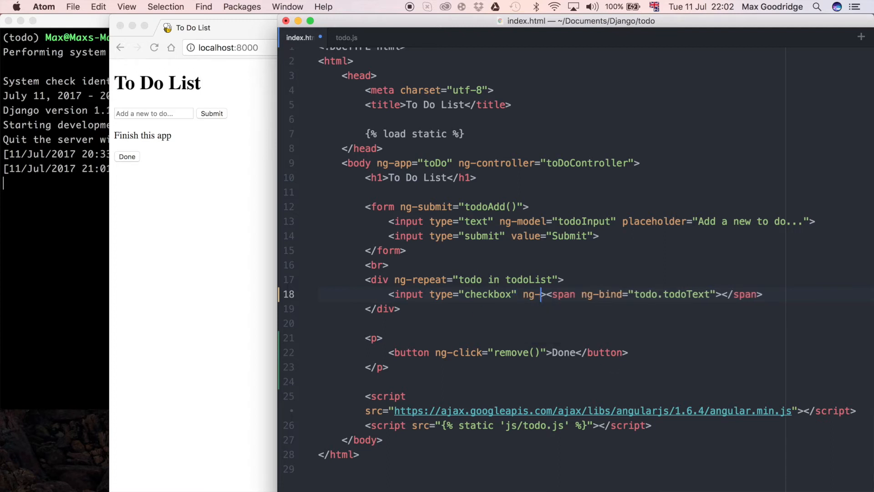
{"action": "type", "text": "model"}
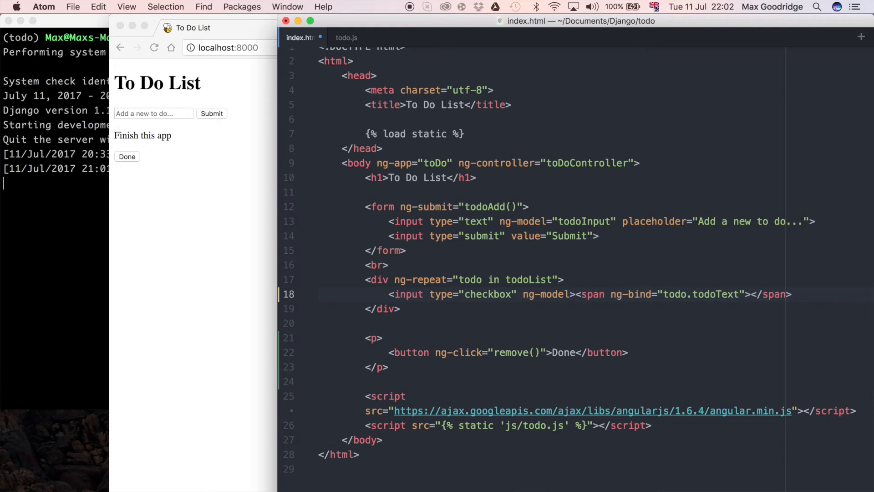
{"action": "left_click", "coordinate": [570, 294]}
{"action": "type", "text": "=\""}
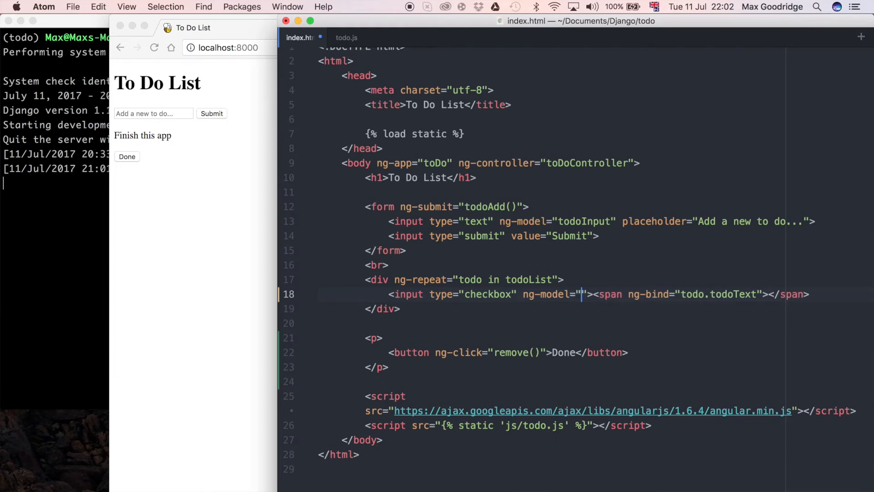
{"action": "type", "text": "todo"}
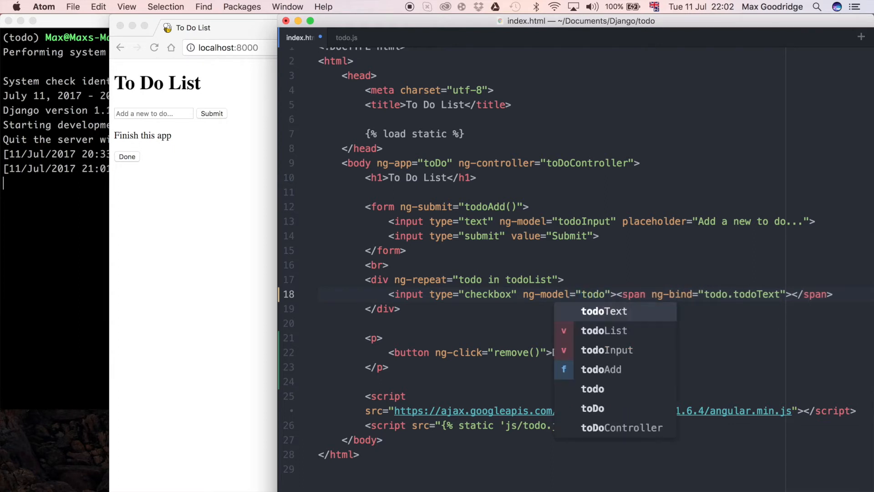
{"action": "type", "text": ".done"}
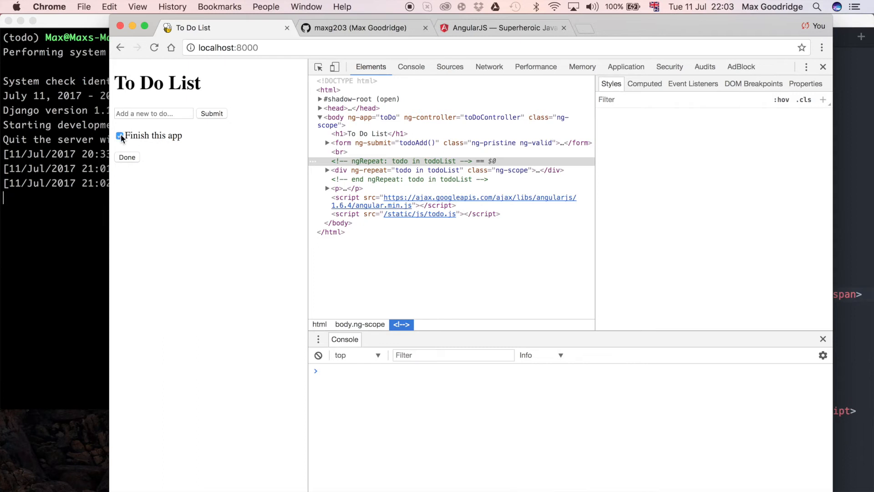
- Submit a second to-do item, 'asdfdf', below 'Finish this app'
{"action": "left_click", "coordinate": [120, 136]}
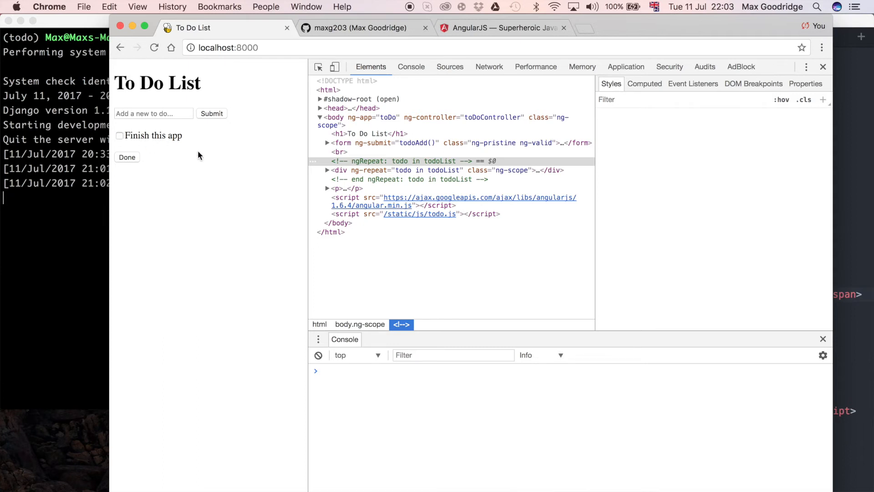
{"action": "mouse_move", "coordinate": [117, 140]}
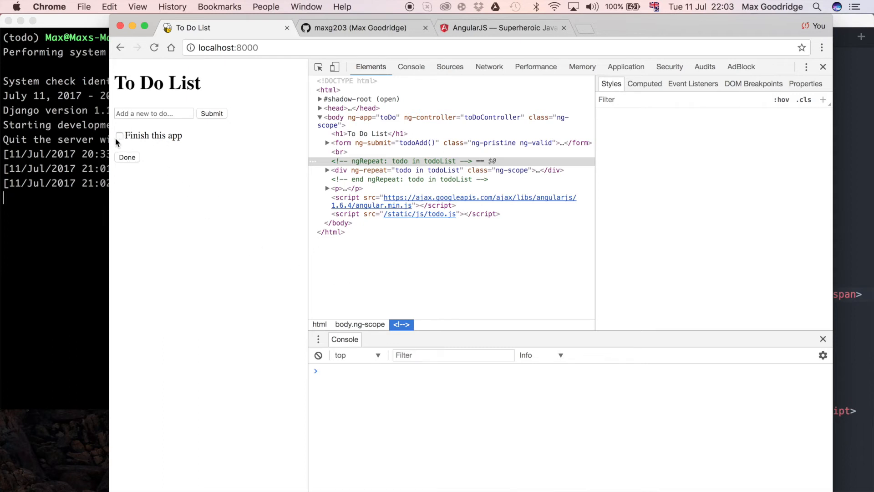
{"action": "left_click", "coordinate": [120, 136]}
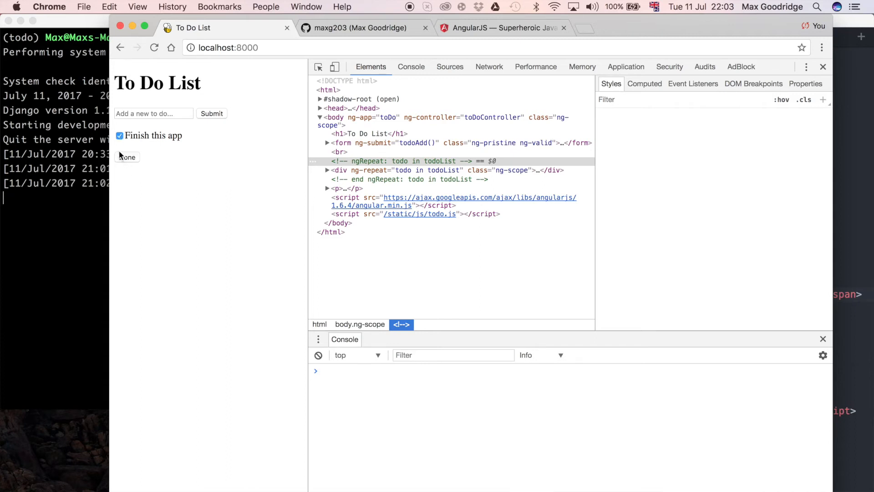
{"action": "type", "text": "as"}
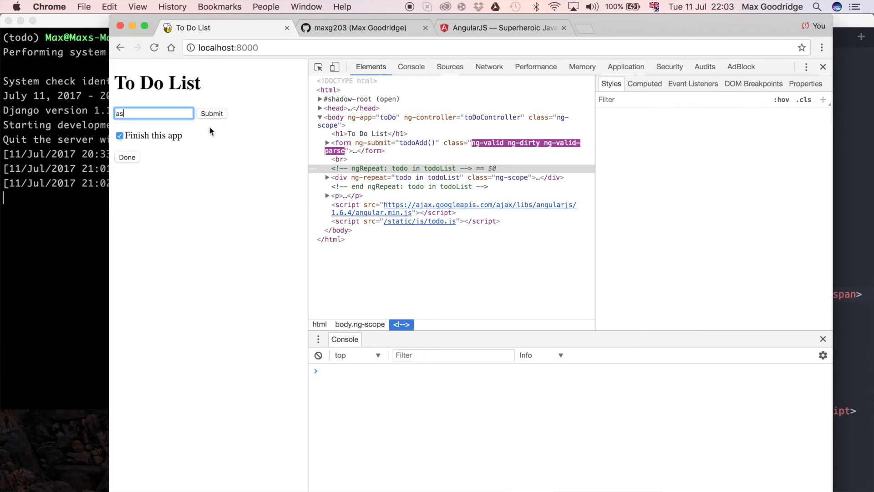
{"action": "left_click", "coordinate": [211, 113]}
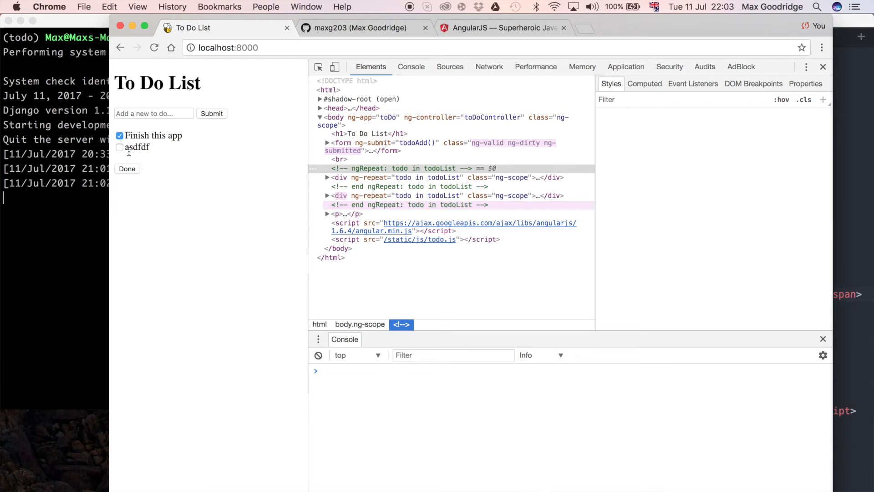
- Tick the to-do checkboxes and try removing the finished items
{"action": "left_click", "coordinate": [120, 147]}
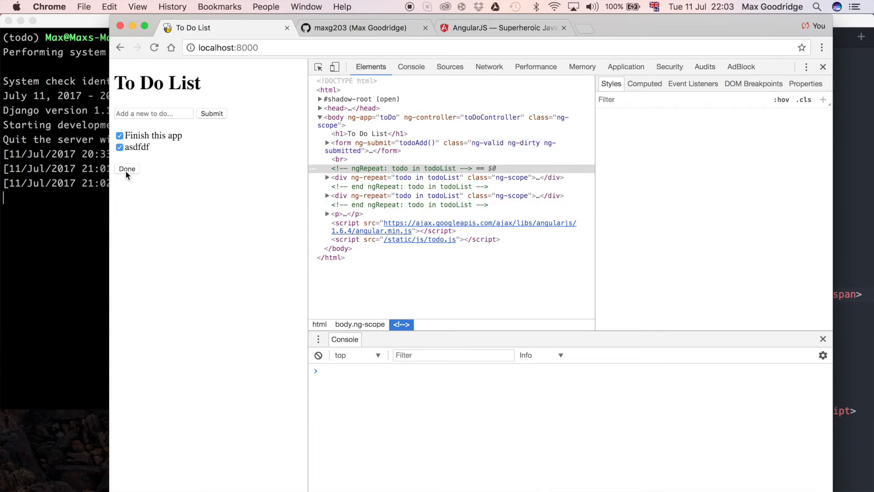
{"action": "left_click", "coordinate": [120, 135]}
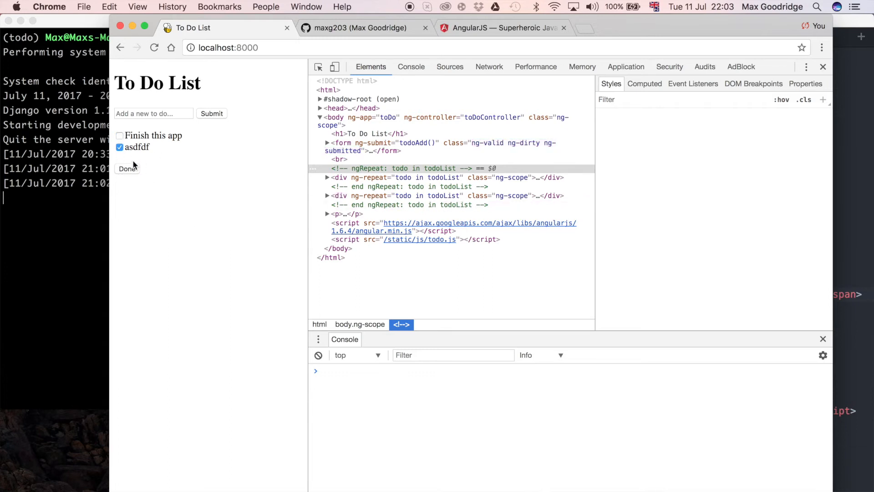
{"action": "left_click", "coordinate": [120, 148]}
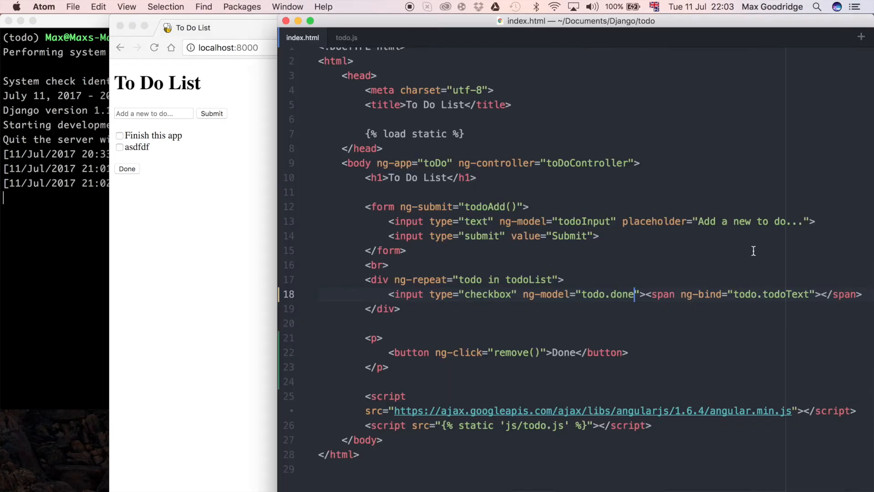
- In todo.js, start a $scope.remove = function() { } block in the controller
{"action": "left_click", "coordinate": [346, 38]}
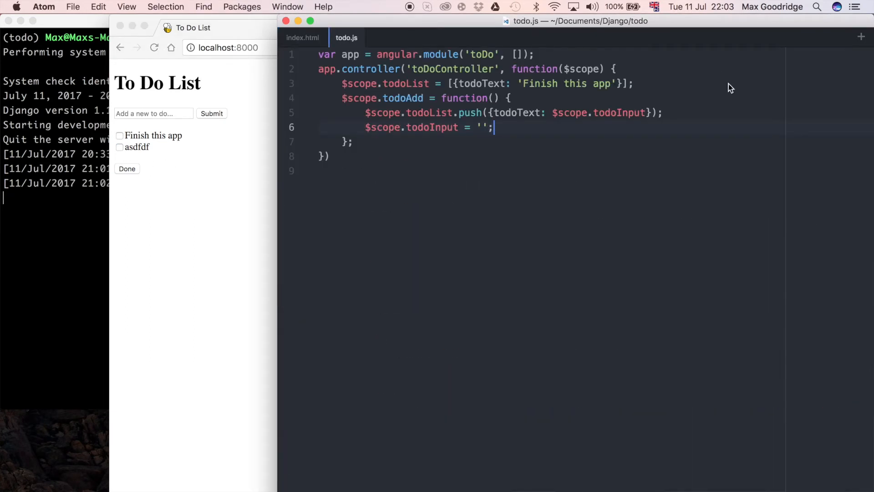
{"action": "mouse_move", "coordinate": [696, 171]}
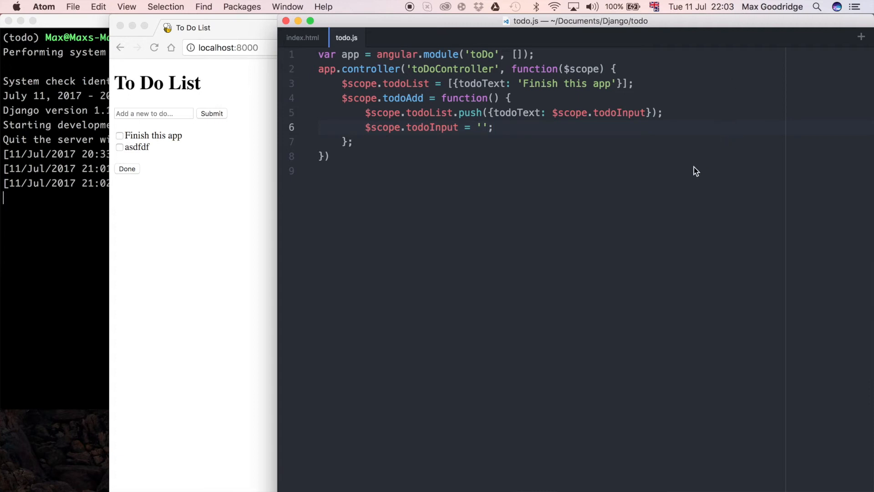
{"action": "type", "text": "$"}
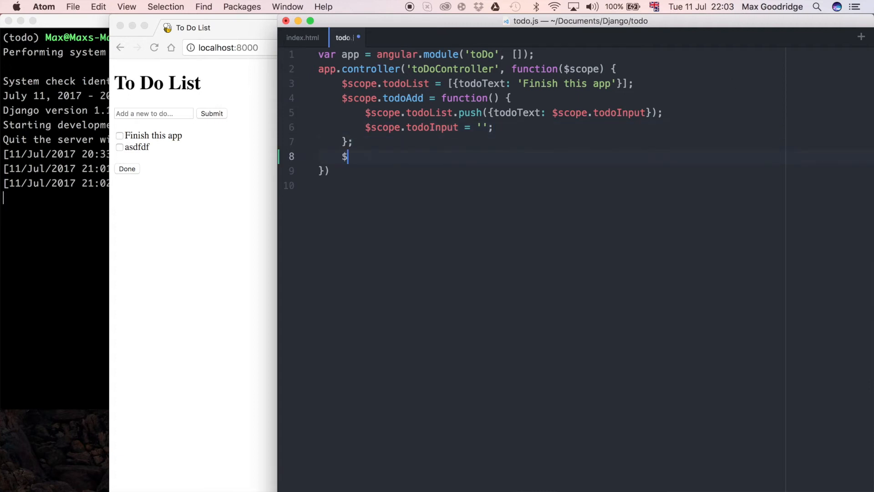
{"action": "type", "text": "scope.r"}
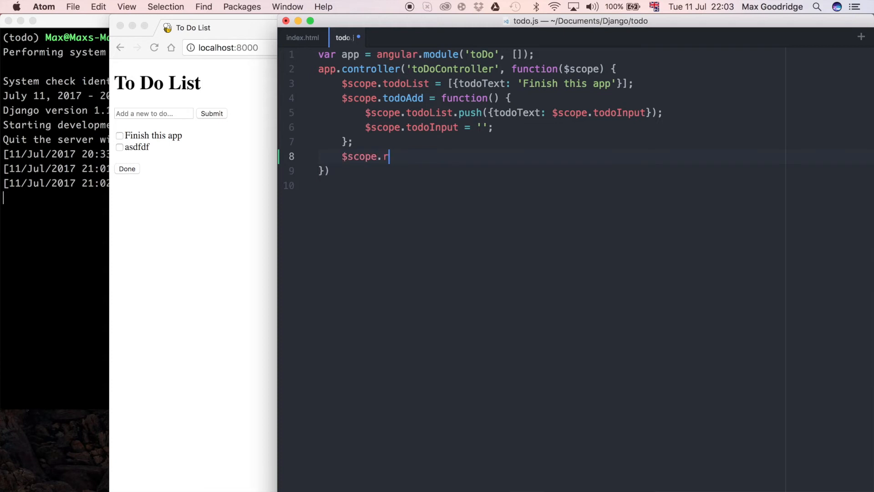
{"action": "type", "text": "emove"}
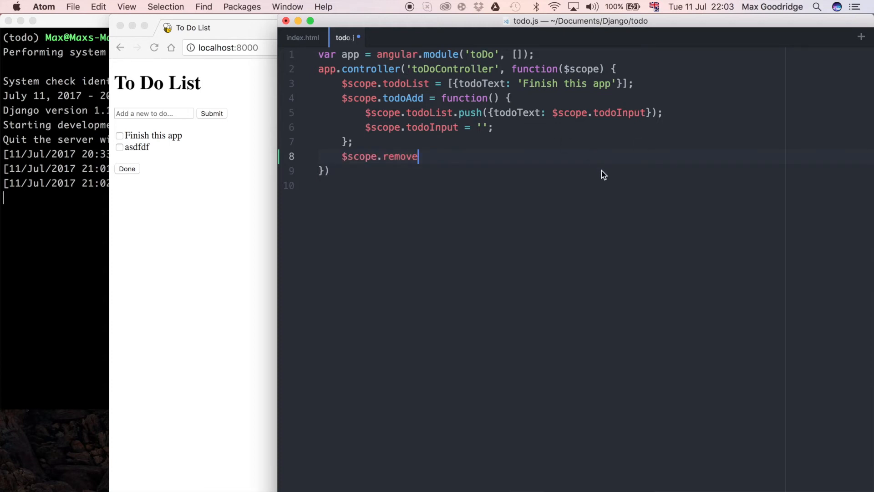
{"action": "type", "text": "="}
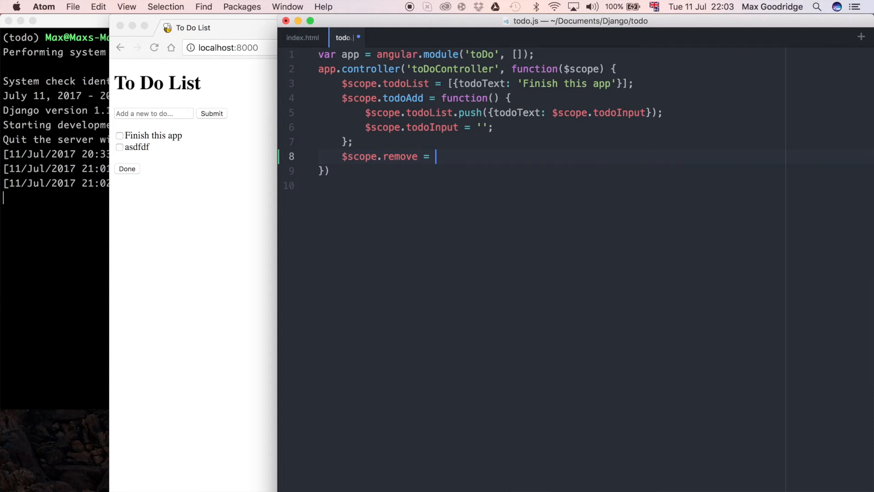
{"action": "type", "text": "function"}
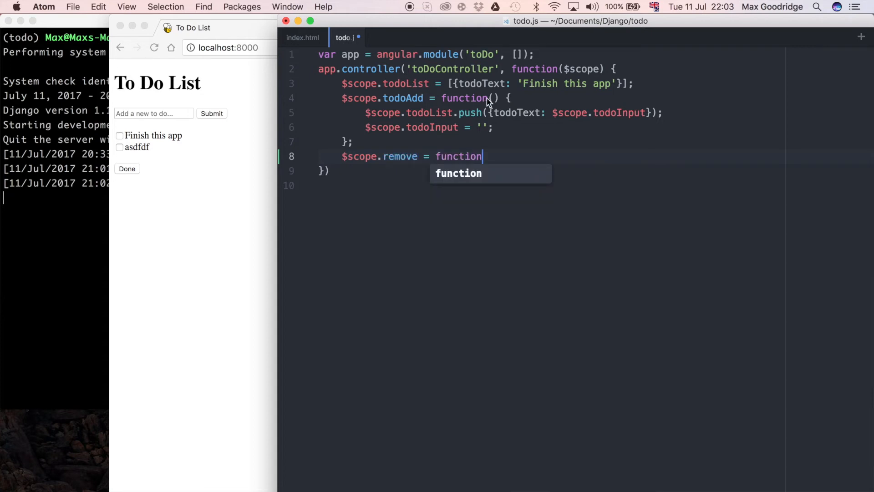
{"action": "type", "text": "() {"}
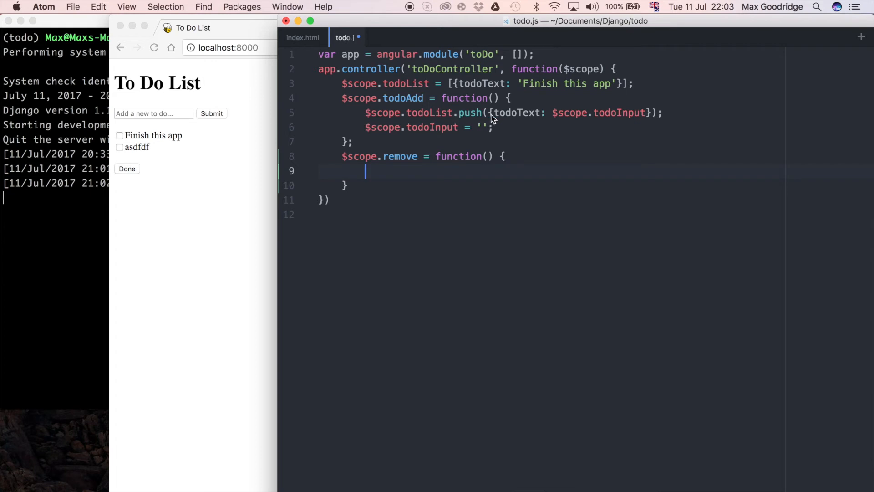
{"action": "mouse_move", "coordinate": [395, 167]}
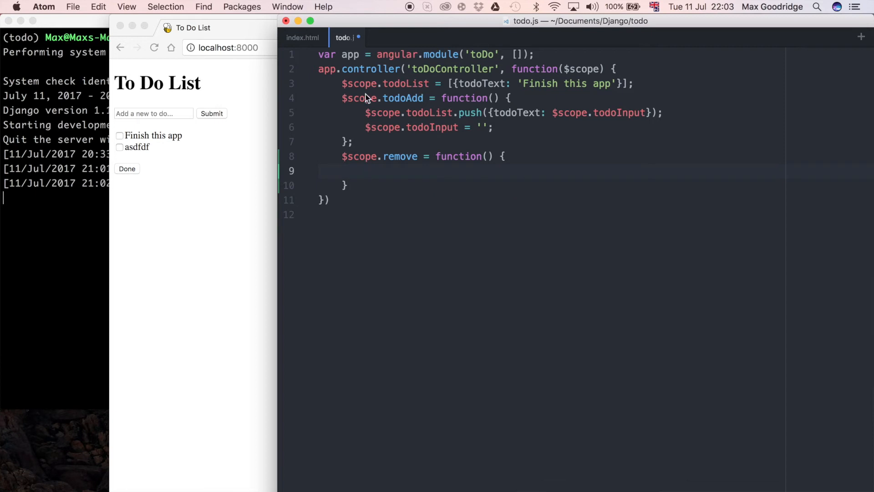
- Inside remove(), store the current list as oldList = $scope.todoList
{"action": "double_click", "coordinate": [407, 83]}
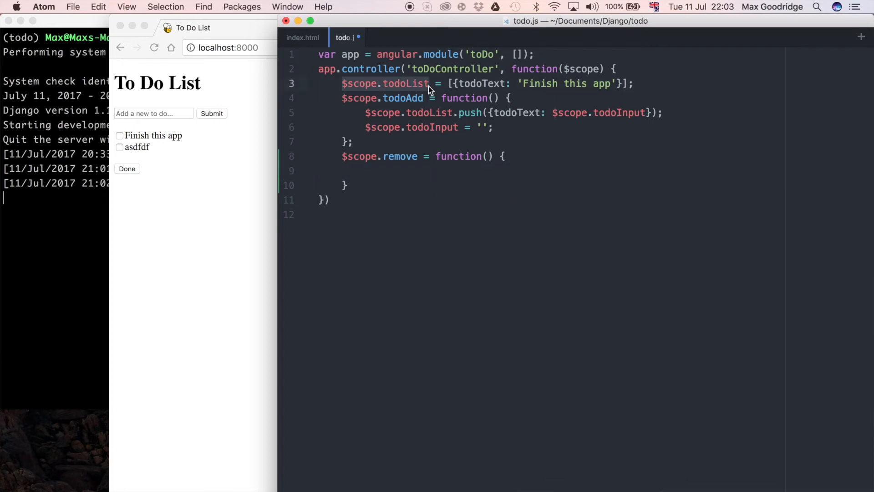
{"action": "left_click", "coordinate": [432, 83]}
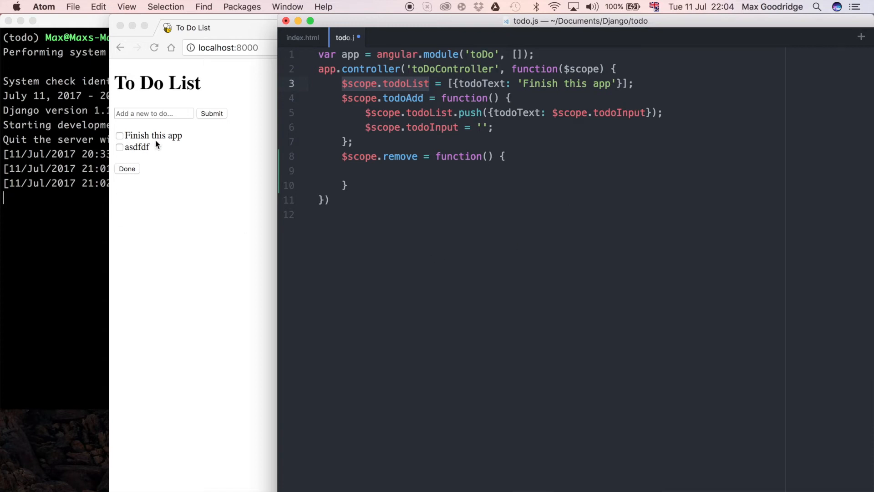
{"action": "left_click", "coordinate": [367, 171]}
{"action": "type", "text": "var"}
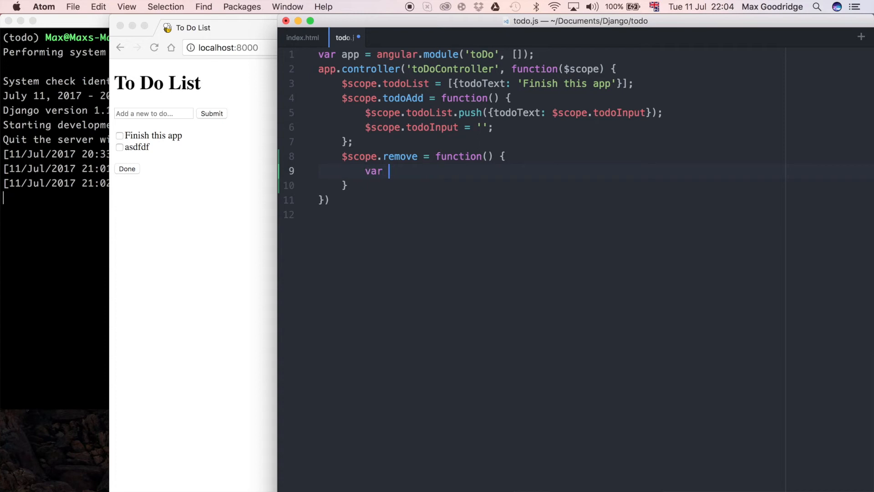
{"action": "type", "text": "o"}
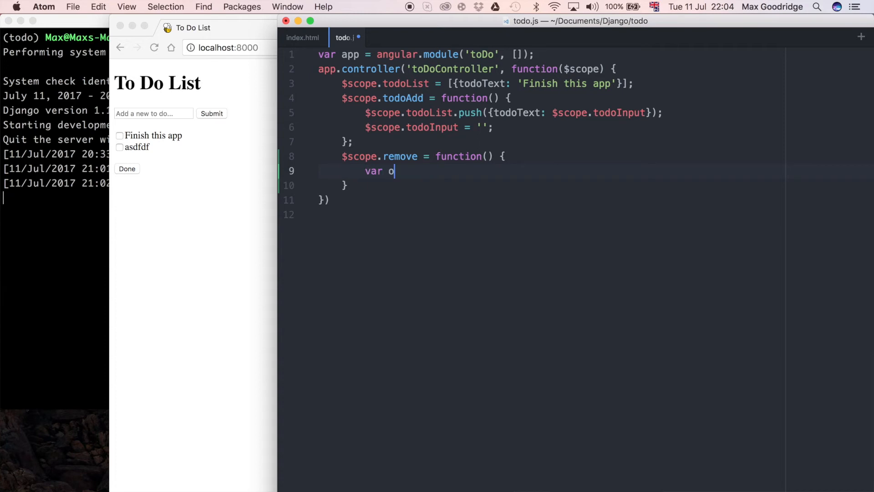
{"action": "type", "text": "ldList"}
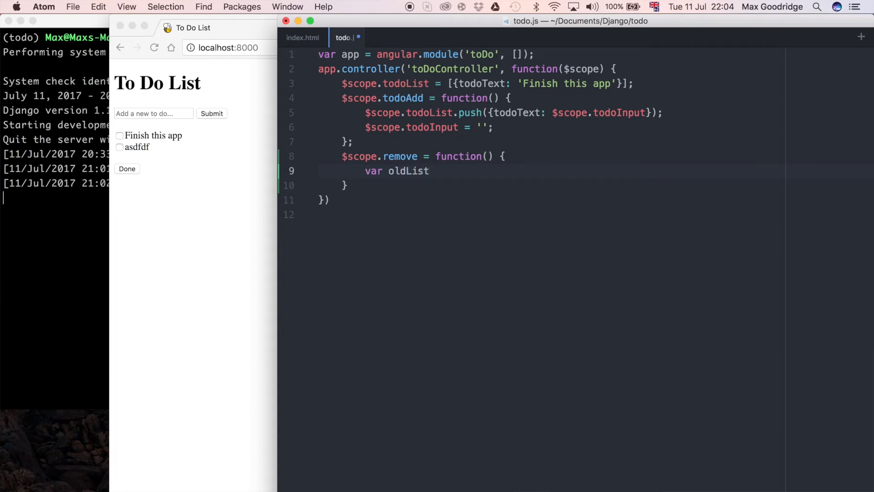
{"action": "type", "text": "="}
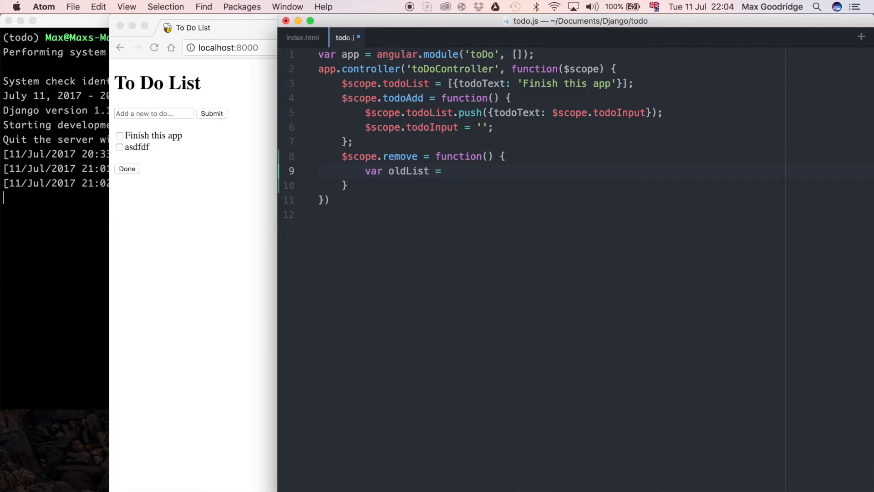
{"action": "type", "text": "$"}
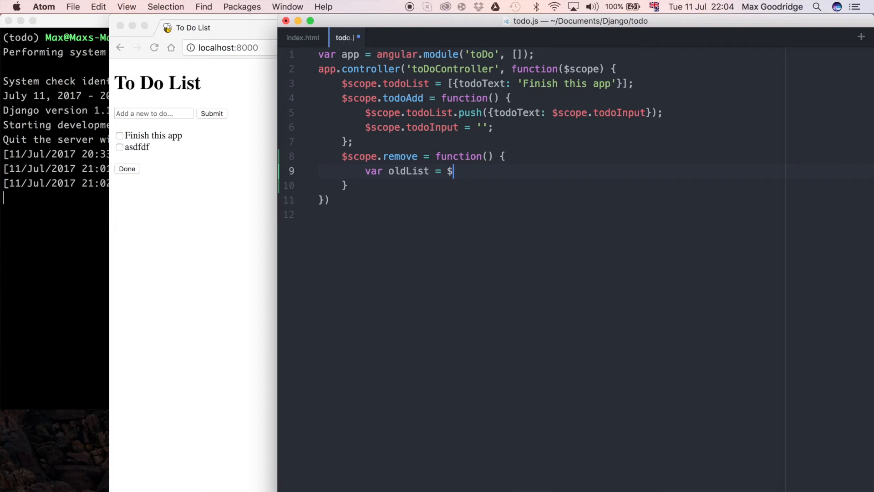
{"action": "type", "text": "scope."}
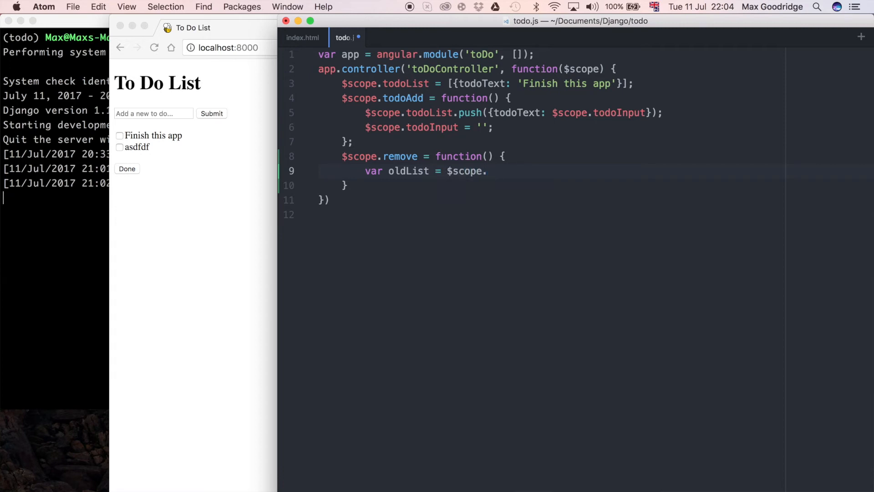
{"action": "type", "text": "todoList;"}
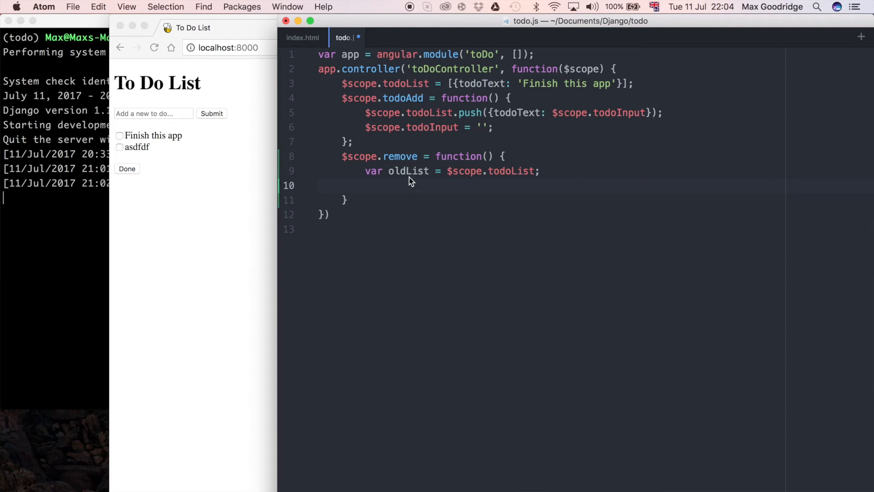
- Reset $scope.todoList to an empty array
{"action": "double_click", "coordinate": [408, 171]}
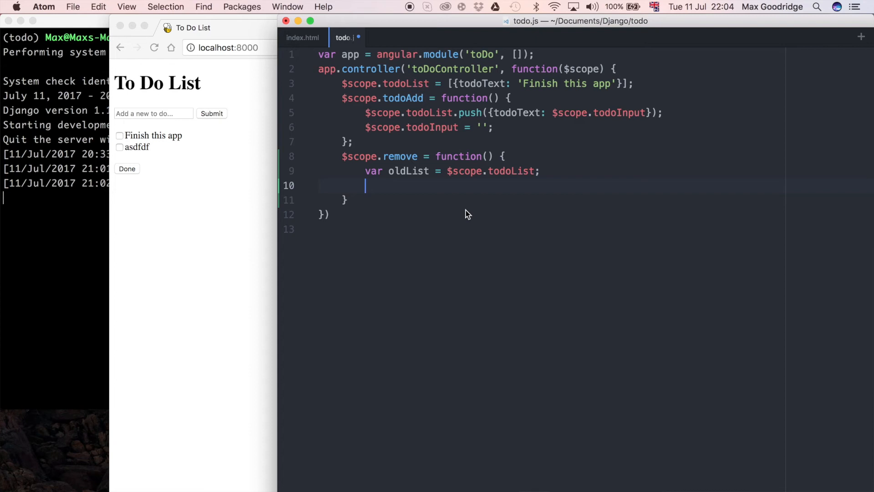
{"action": "type", "text": "$"}
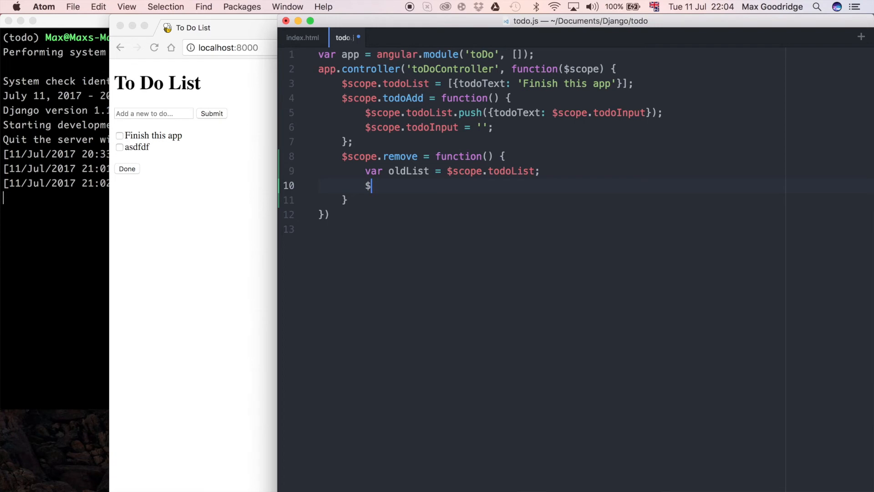
{"action": "type", "text": "scope."}
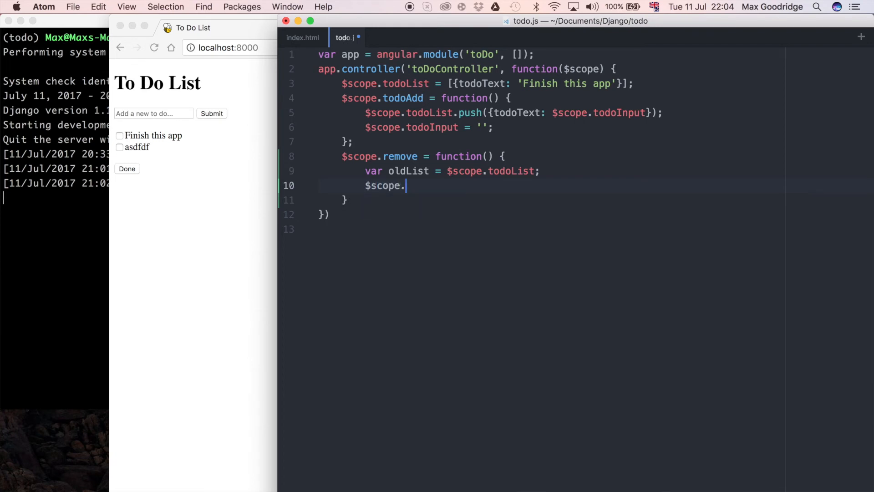
{"action": "type", "text": "todoList"}
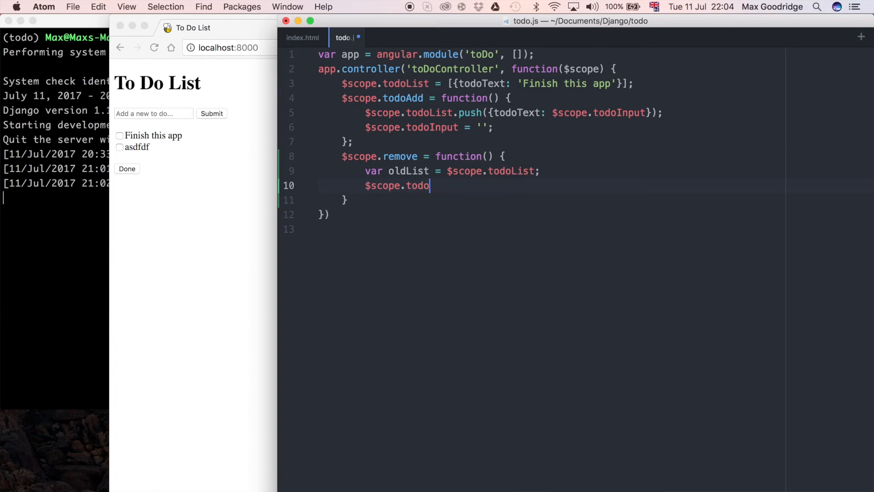
{"action": "key", "text": "Backspace"}
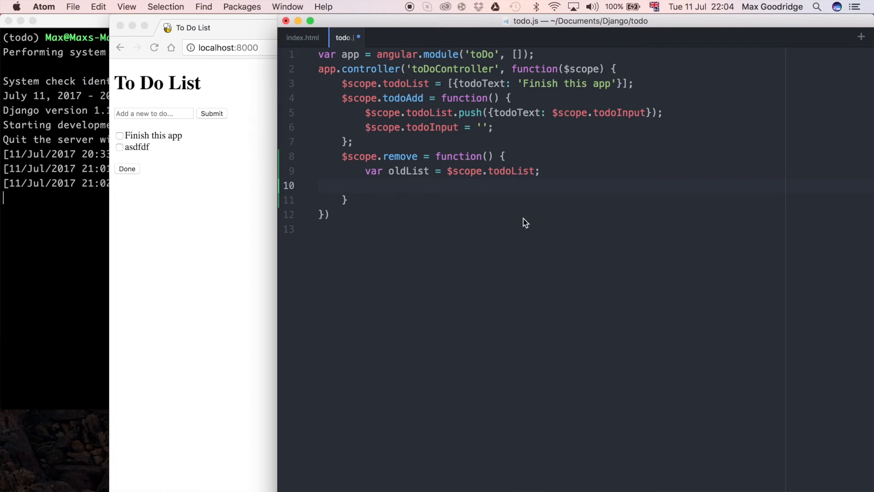
{"action": "type", "text": "$scope"}
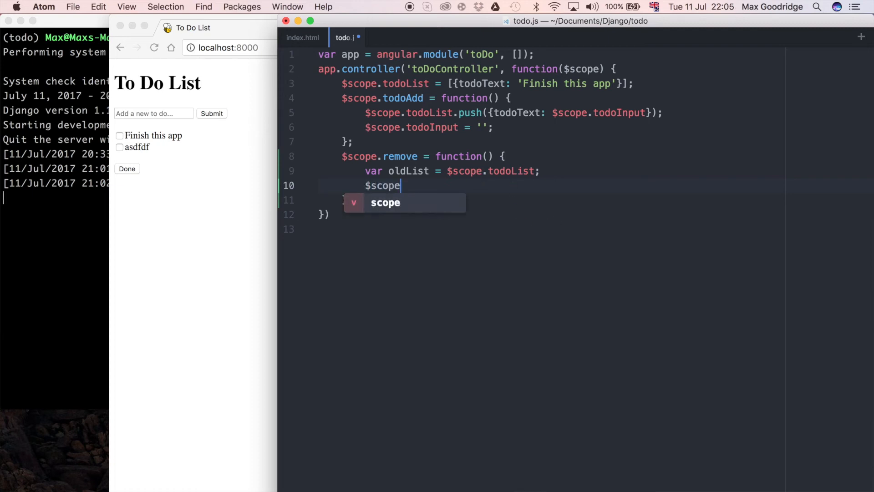
{"action": "type", "text": ".todoList = [];"}
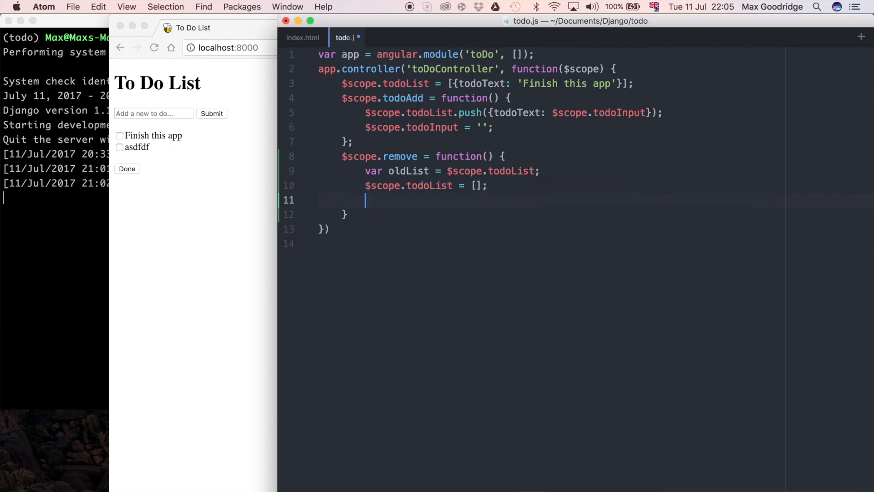
- Write angular.forEach(oldList, function(x) { }) inside remove()
{"action": "type", "text": "angular.forEach("}
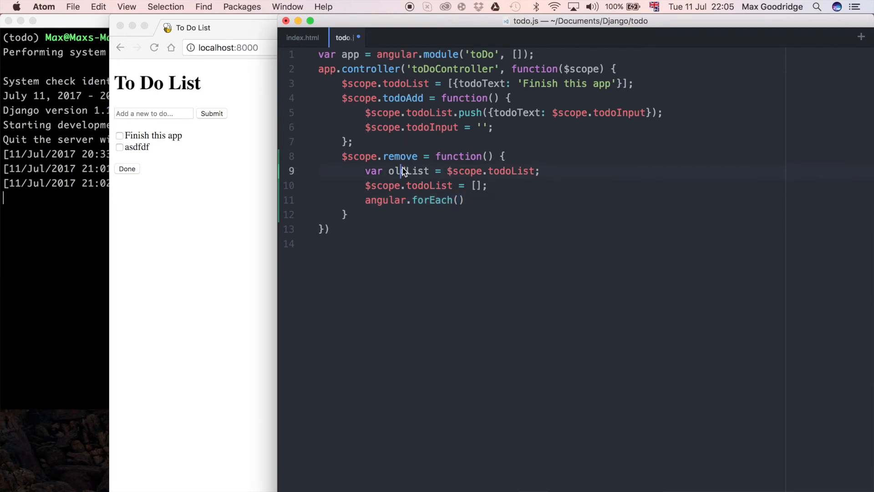
{"action": "type", "text": "ao"}
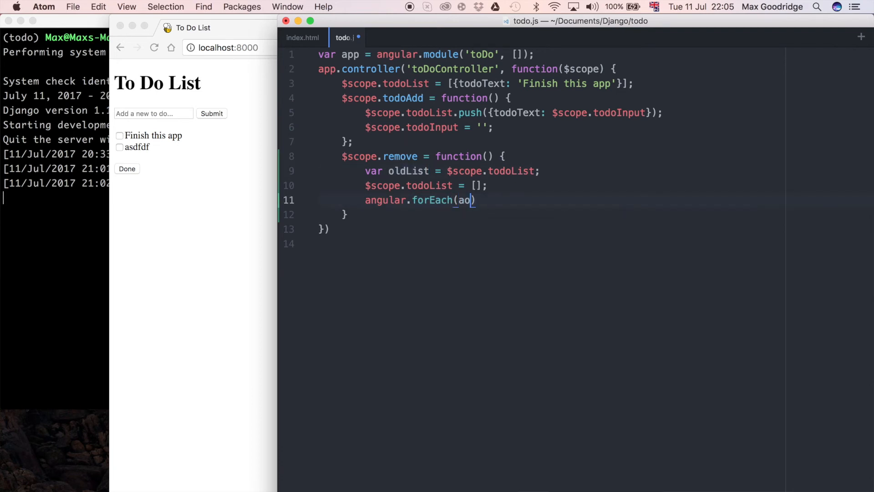
{"action": "type", "text": "ldList"}
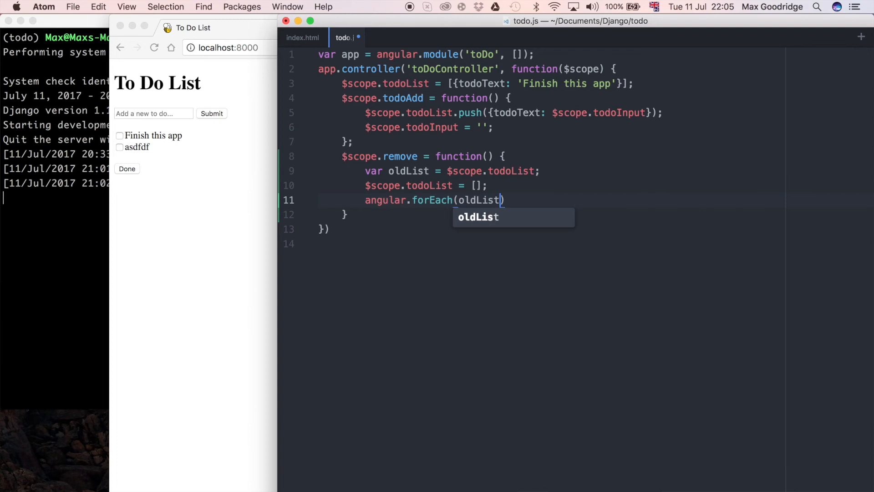
{"action": "key", "text": "Escape"}
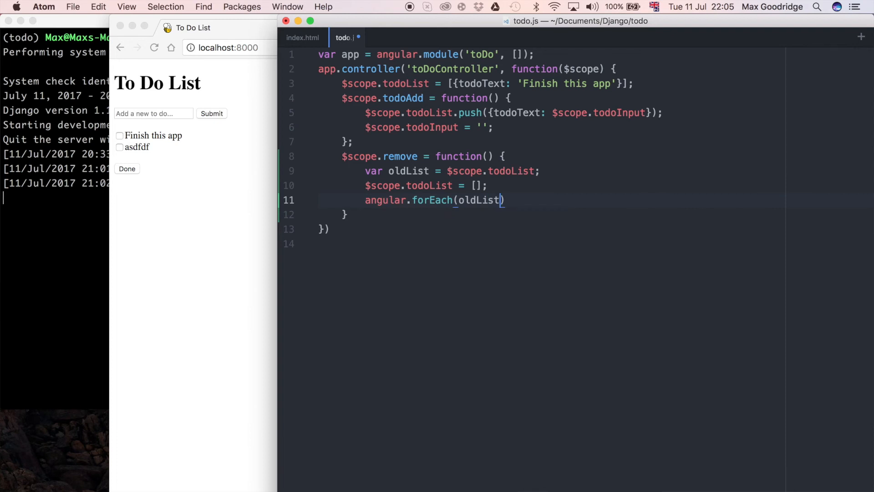
{"action": "type", "text": ", function"}
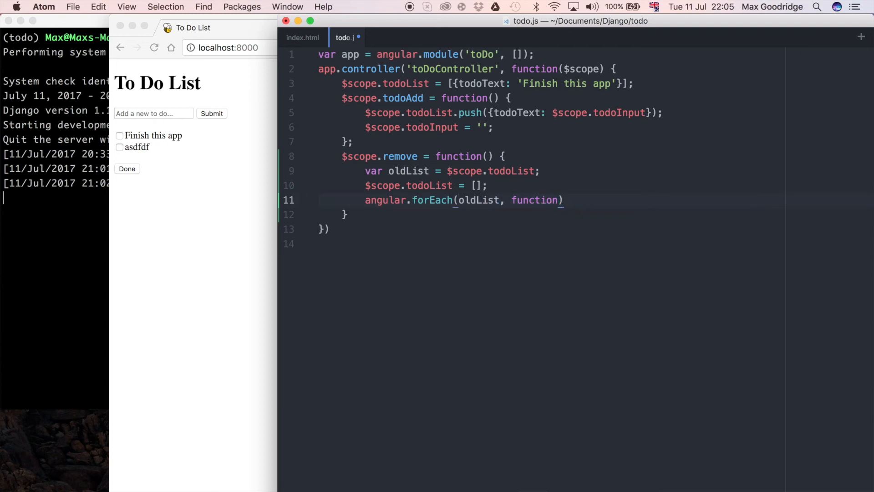
{"action": "type", "text": "("}
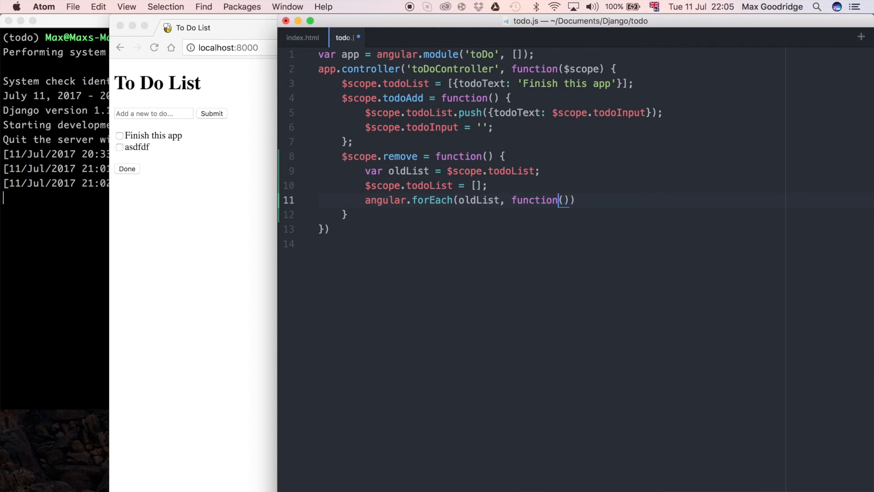
{"action": "type", "text": "x) {"}
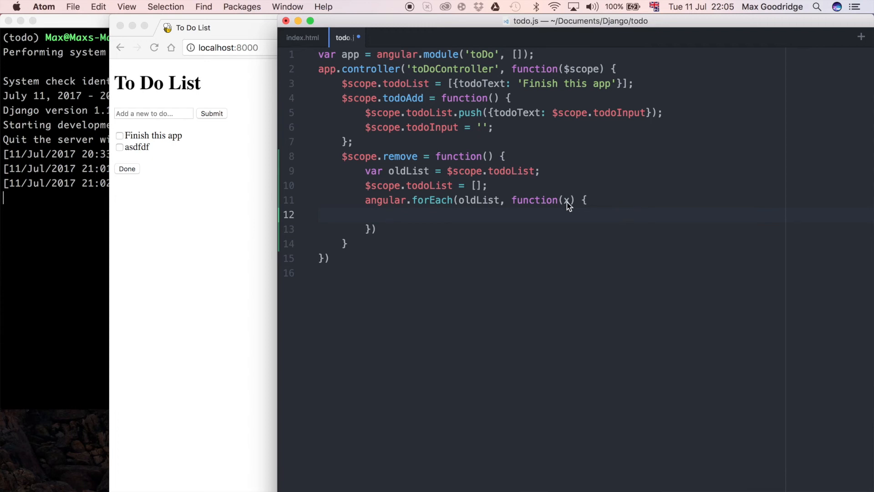
{"action": "double_click", "coordinate": [478, 200]}
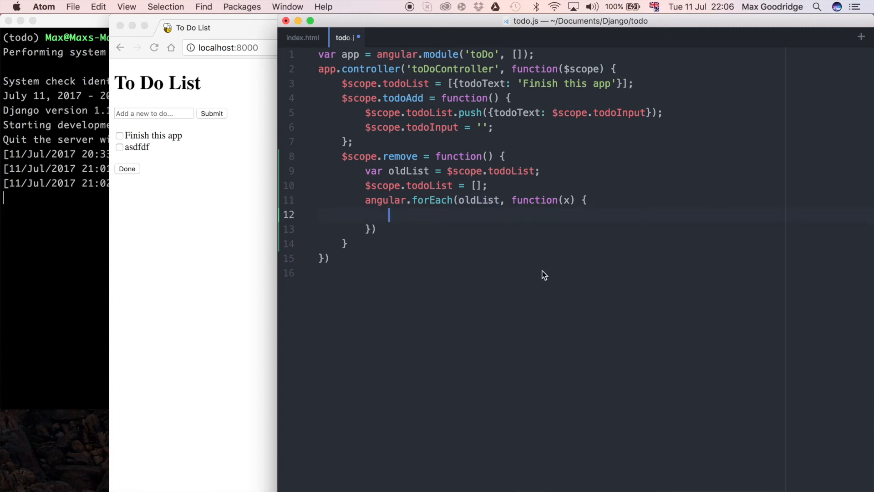
- Add if (!x.done) $scope.todoList.push(x); inside the forEach loop body
{"action": "type", "text": "if ("}
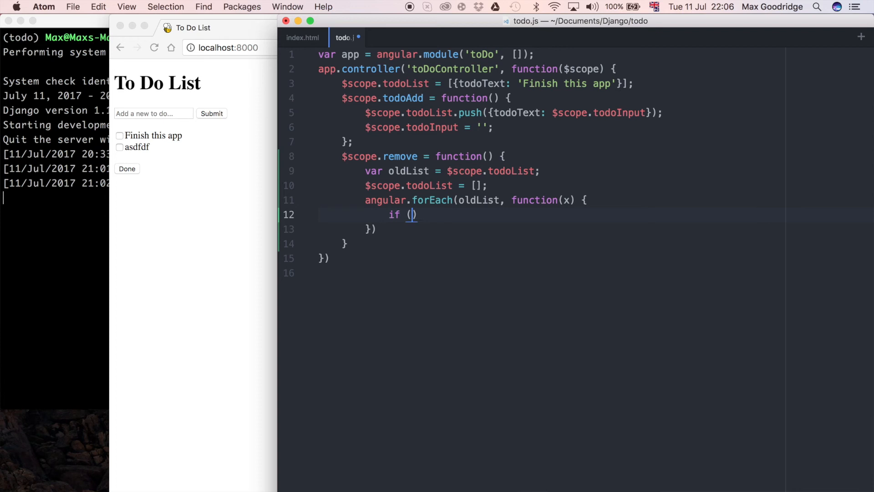
{"action": "type", "text": "!"}
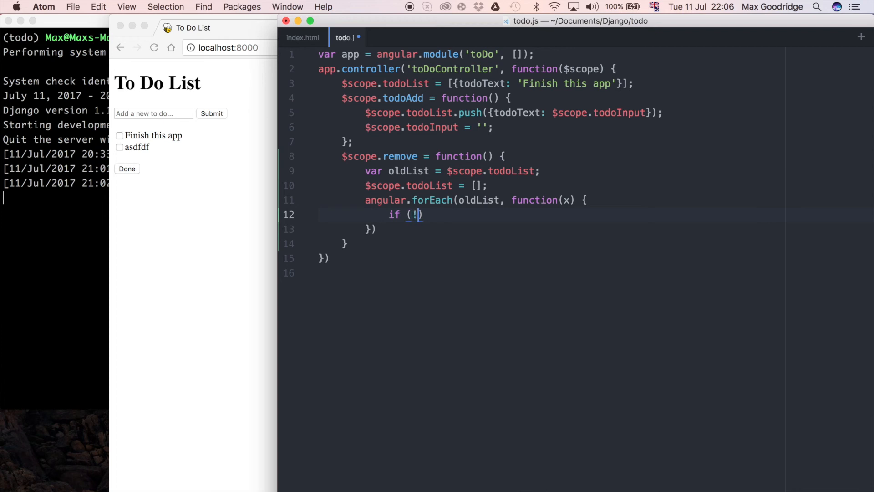
{"action": "type", "text": "x.done"}
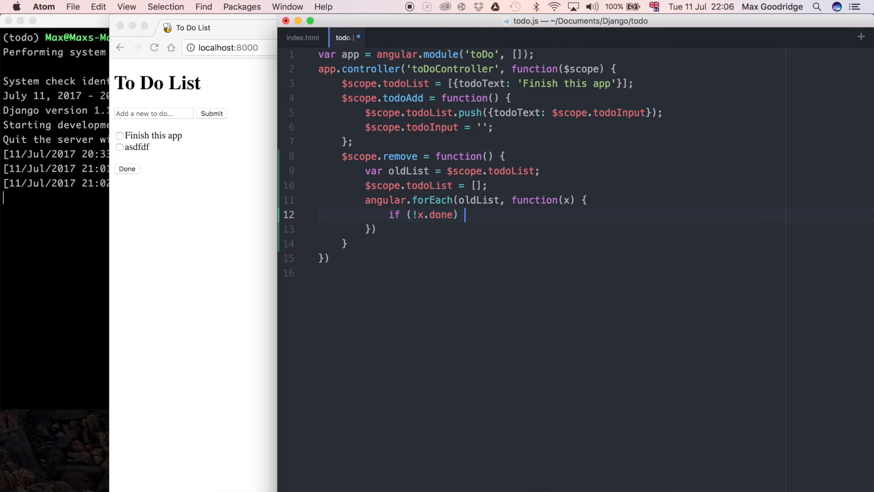
{"action": "type", "text": "$sci"}
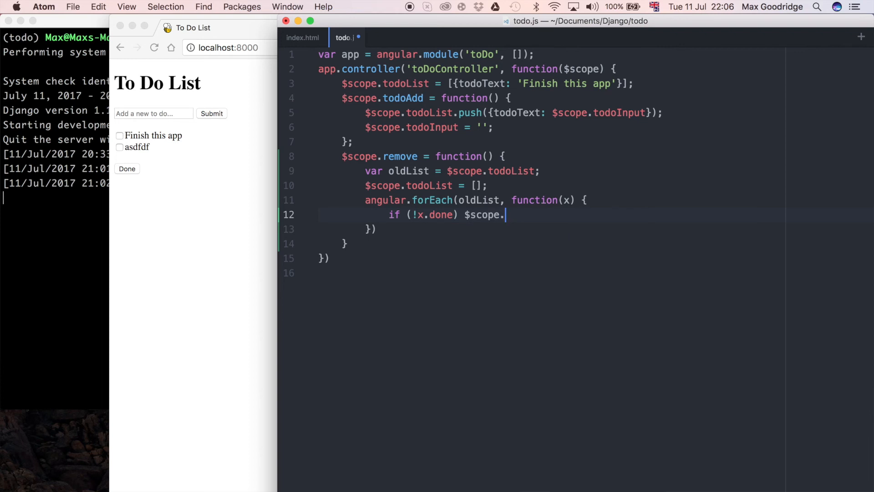
{"action": "type", "text": "todoList"}
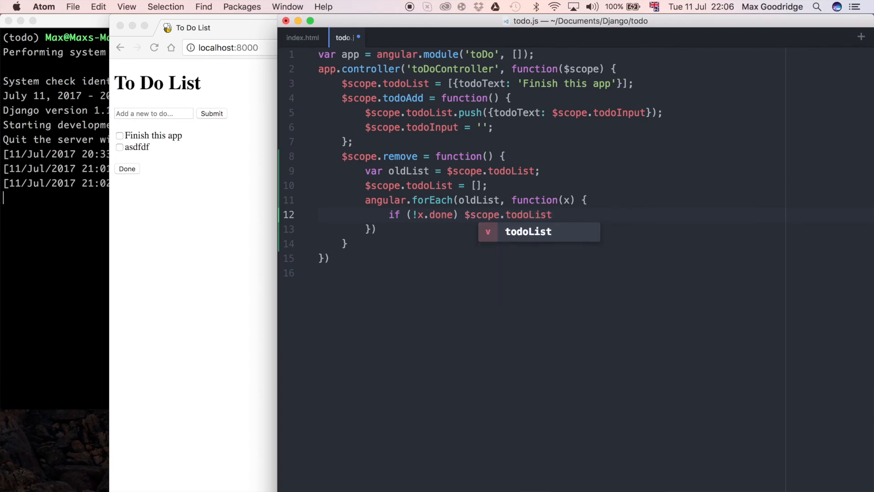
{"action": "type", "text": ".push"}
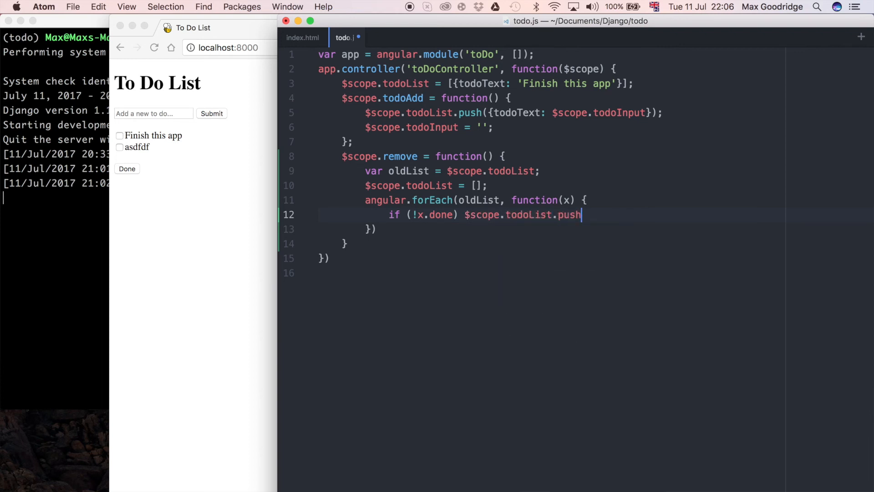
{"action": "type", "text": "(x)"}
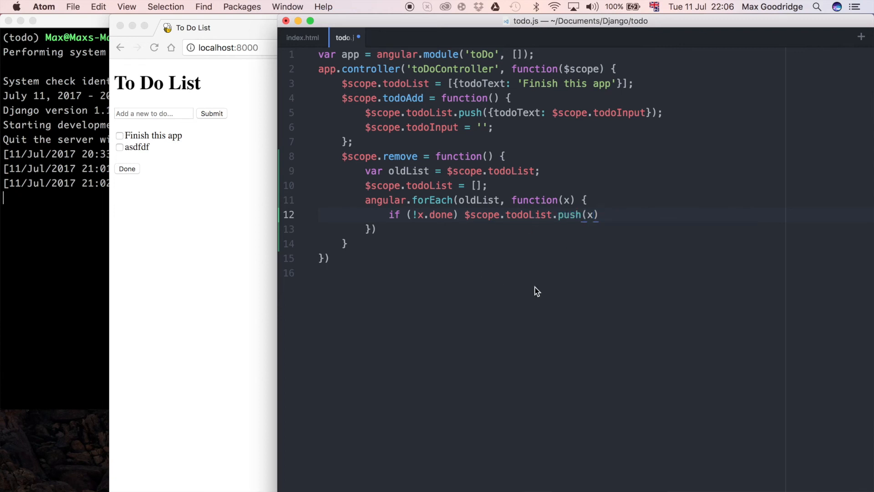
{"action": "type", "text": ";"}
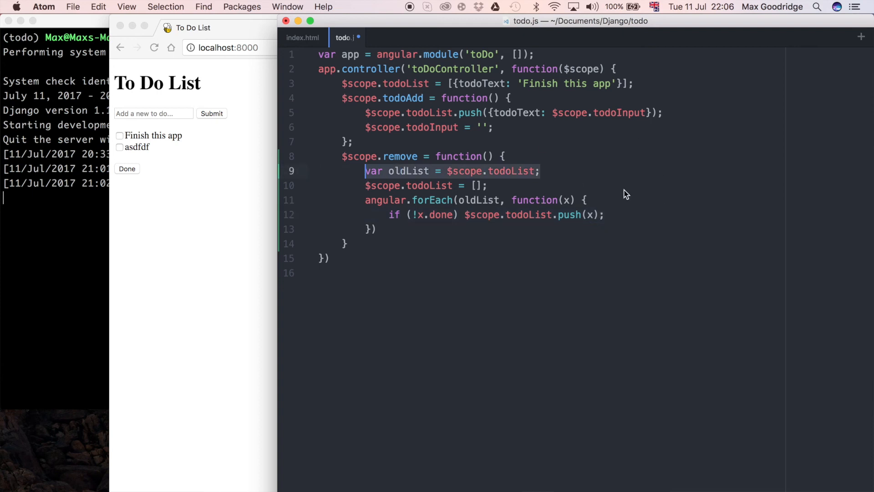
{"action": "left_click", "coordinate": [368, 186]}
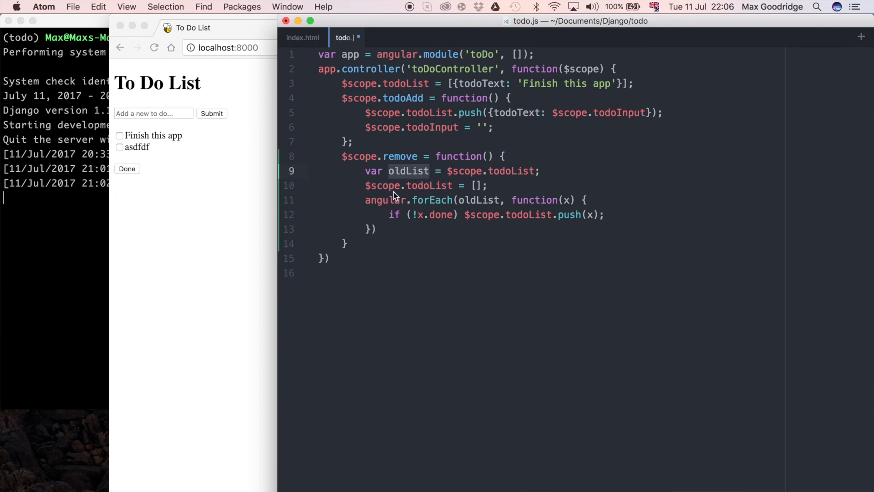
{"action": "double_click", "coordinate": [429, 185]}
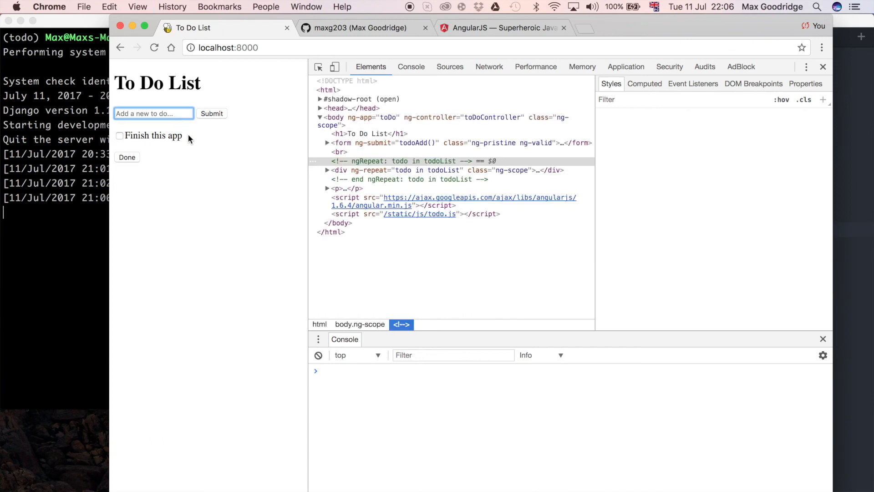
- Submit the 'asdf' to-do, then tick 'asdf' and 'Finish this app'
{"action": "left_click", "coordinate": [211, 114]}
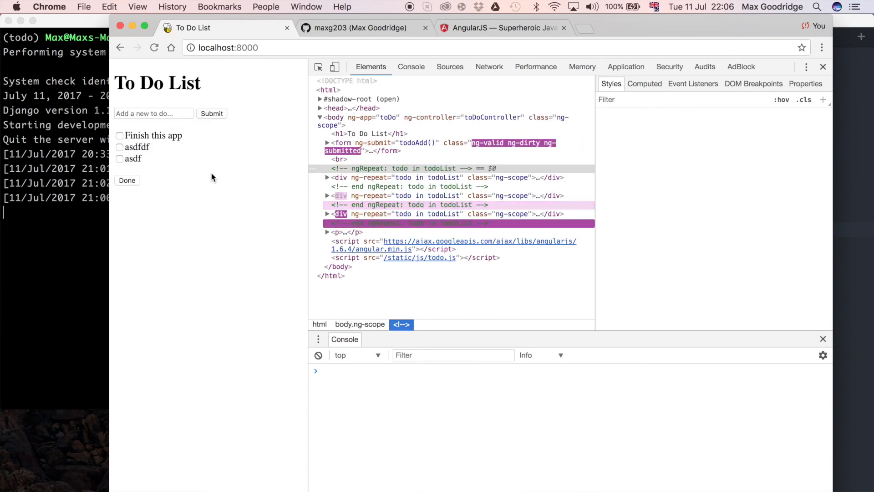
{"action": "left_click", "coordinate": [119, 158]}
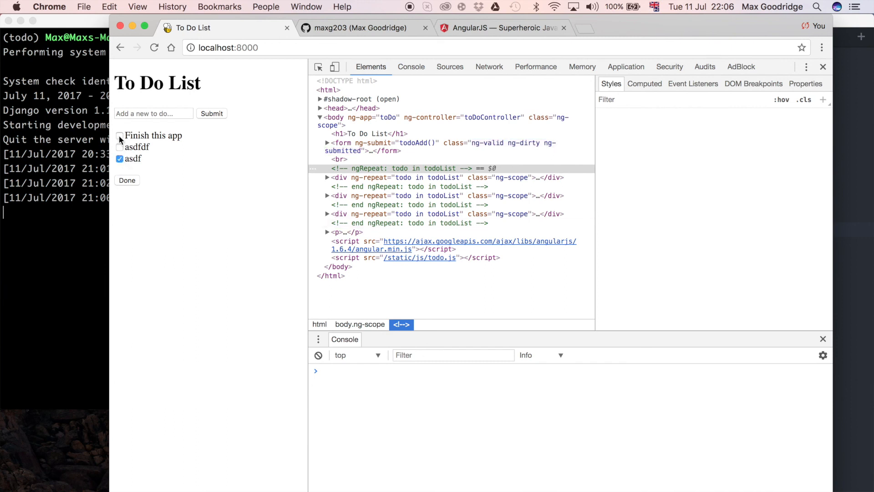
{"action": "left_click", "coordinate": [120, 136]}
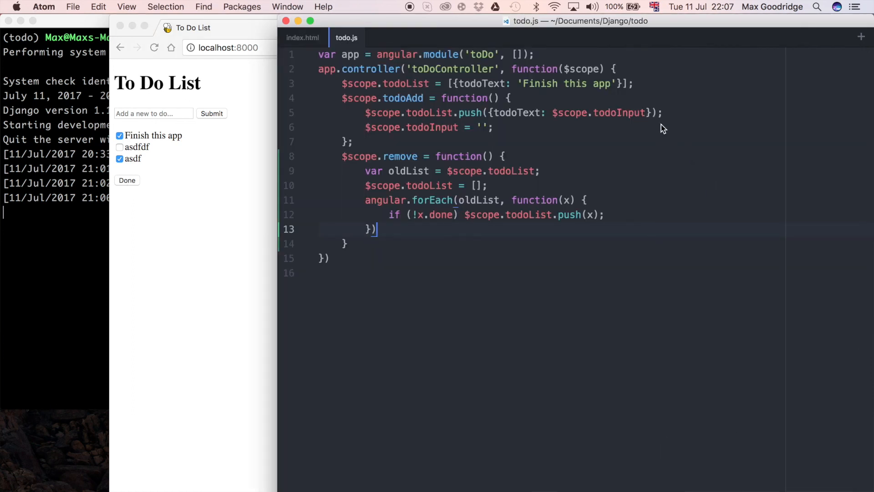
{"action": "left_click", "coordinate": [303, 37]}
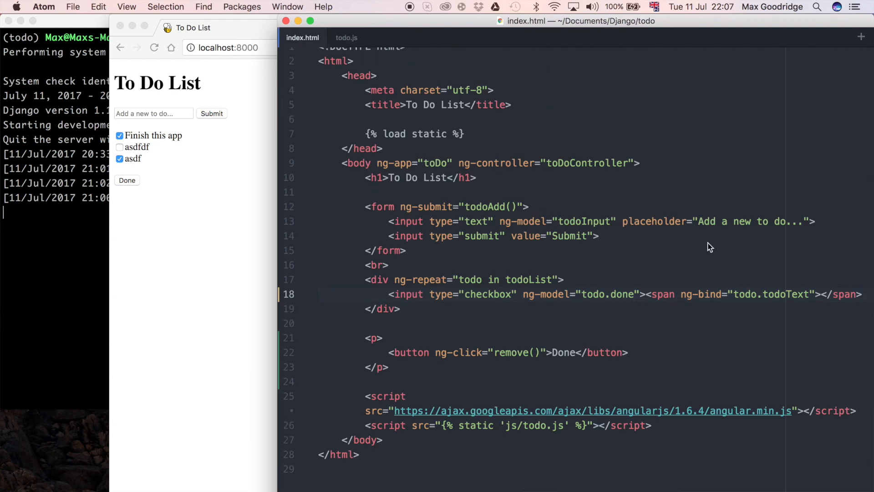
{"action": "left_click", "coordinate": [635, 294]}
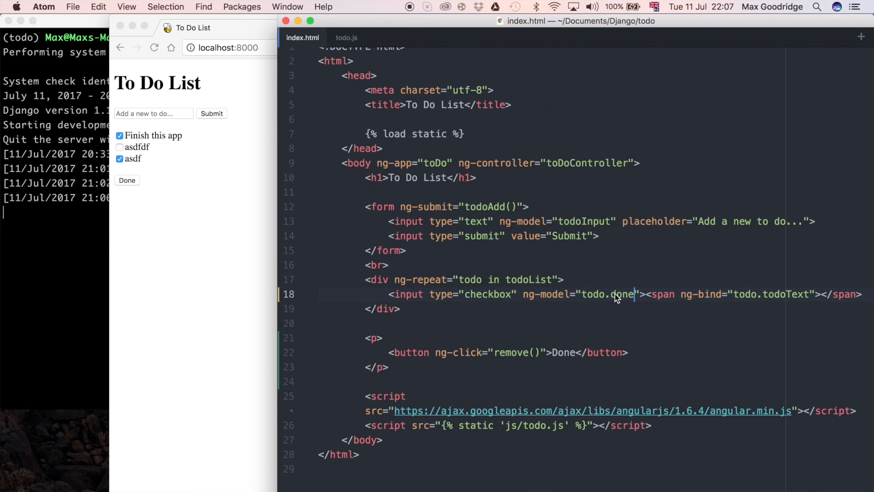
{"action": "double_click", "coordinate": [623, 295]}
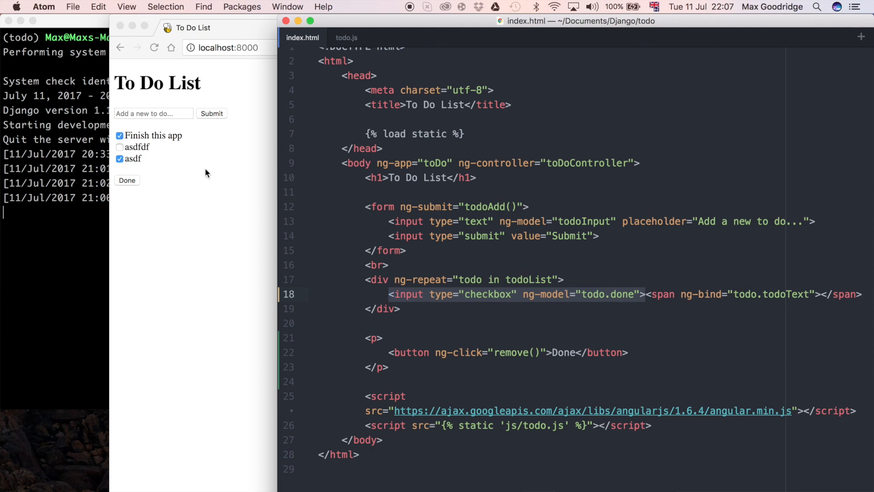
{"action": "left_click", "coordinate": [347, 37]}
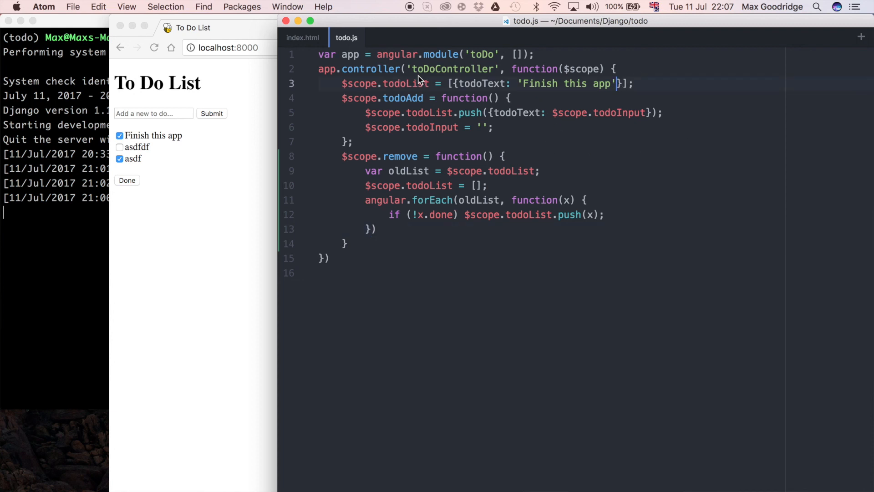
{"action": "mouse_move", "coordinate": [727, 64]}
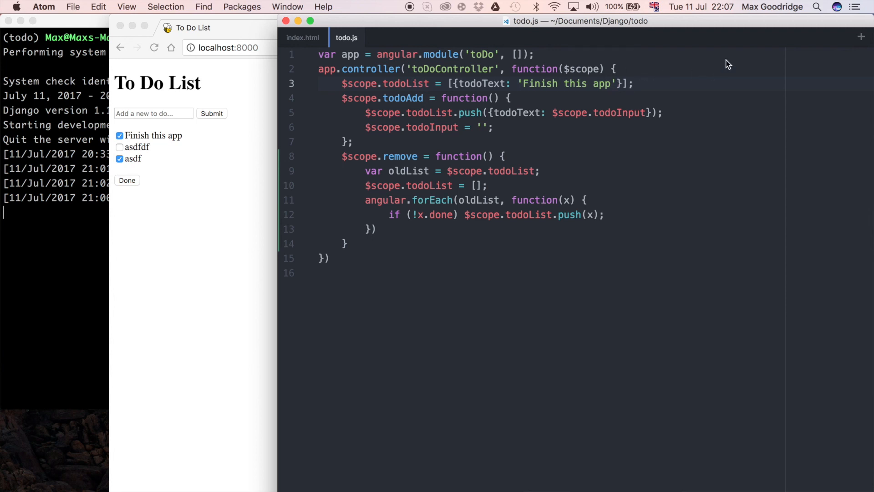
- Add done: false to the initial 'Finish this app' object and todoAdd's pushed item
{"action": "type", "text": ","}
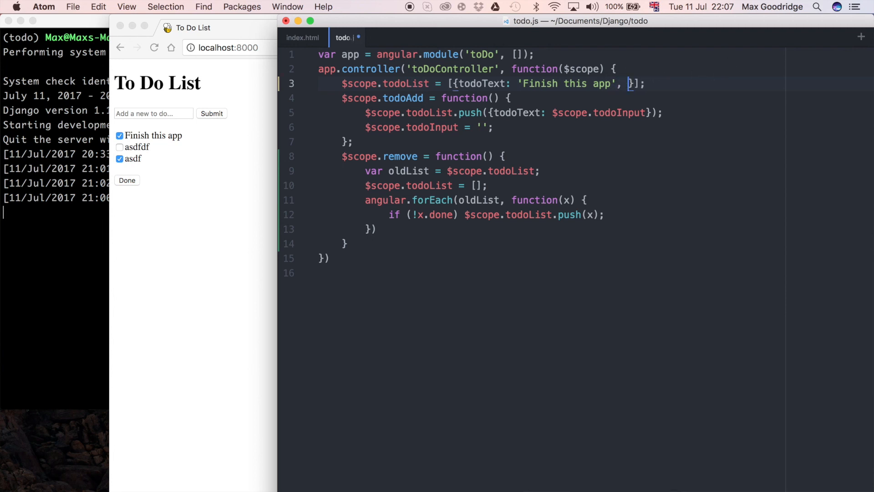
{"action": "type", "text": "todo:"}
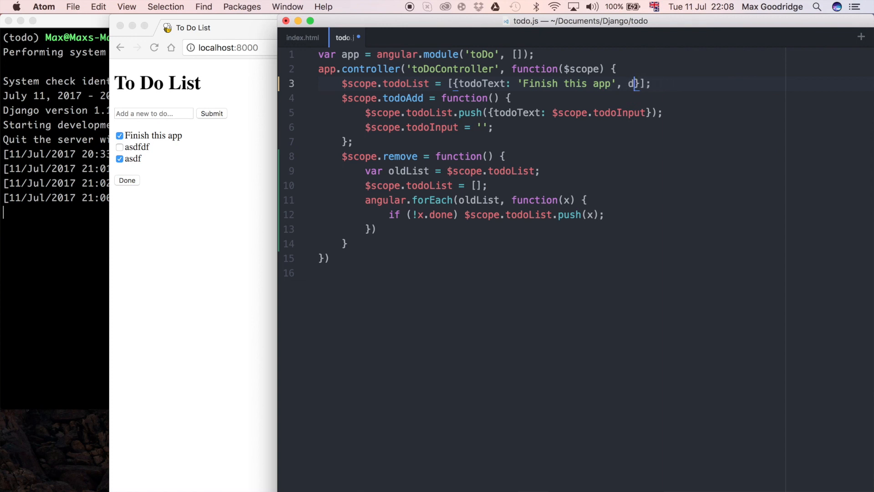
{"action": "type", "text": "one: fal"}
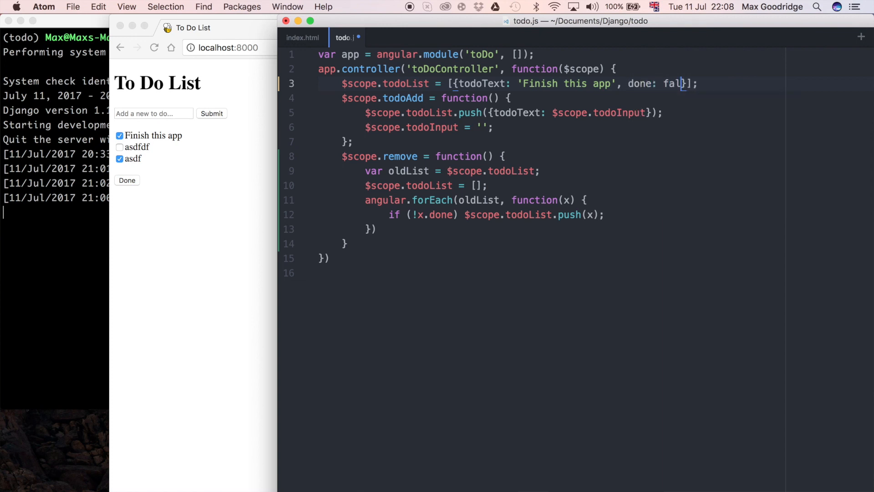
{"action": "type", "text": "se"}
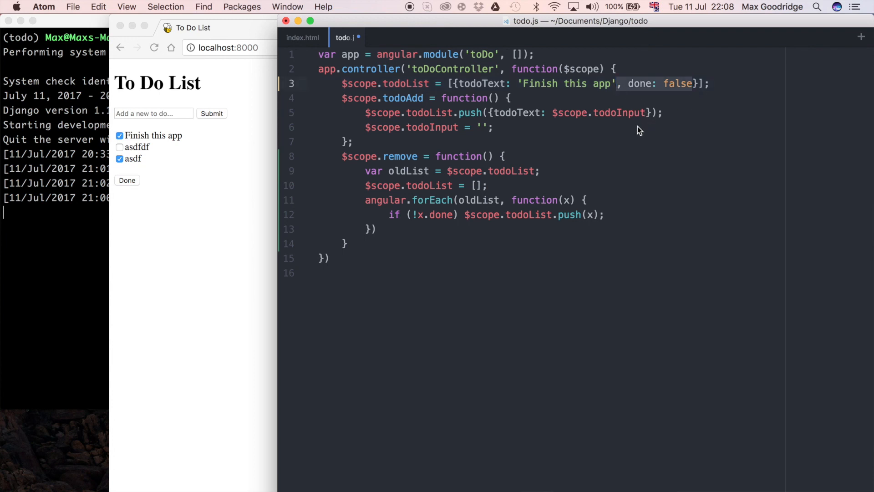
{"action": "type", "text": ", done: false"}
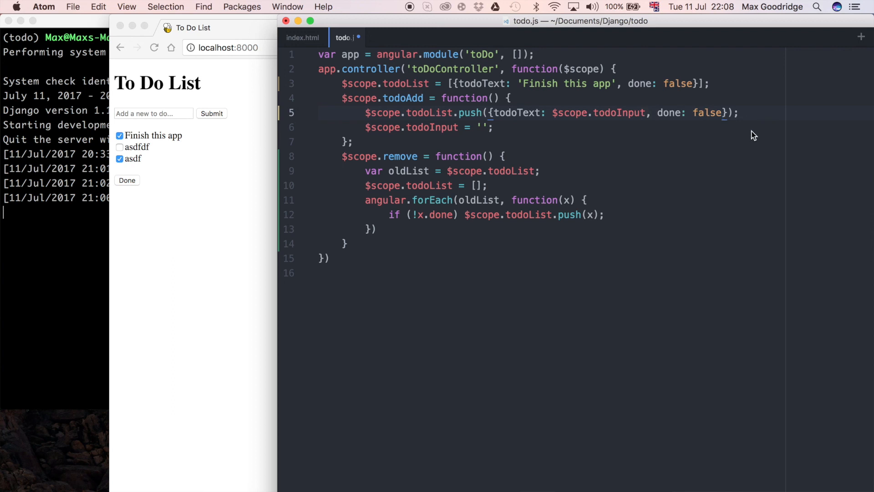